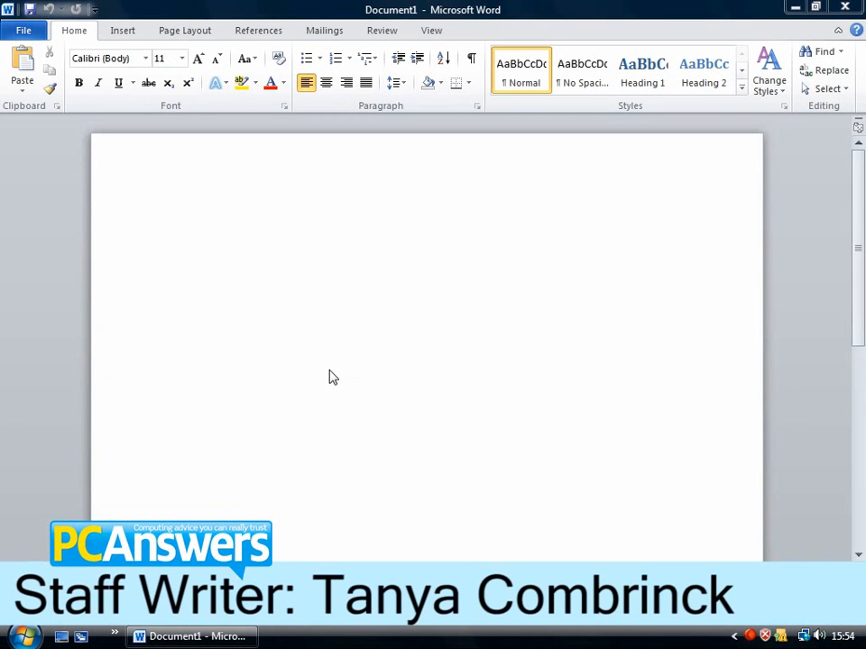
mouse_move(320, 331)
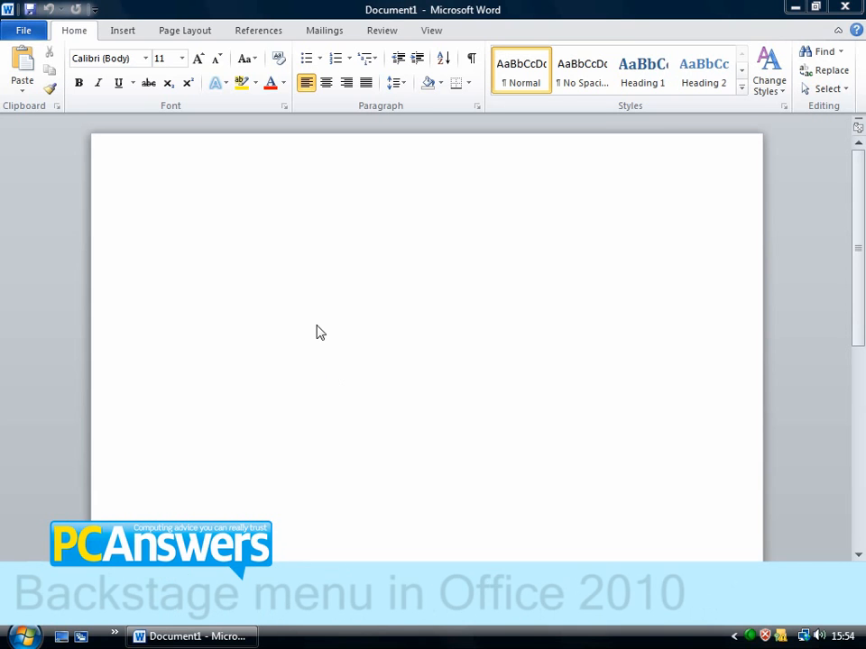
mouse_move(103, 246)
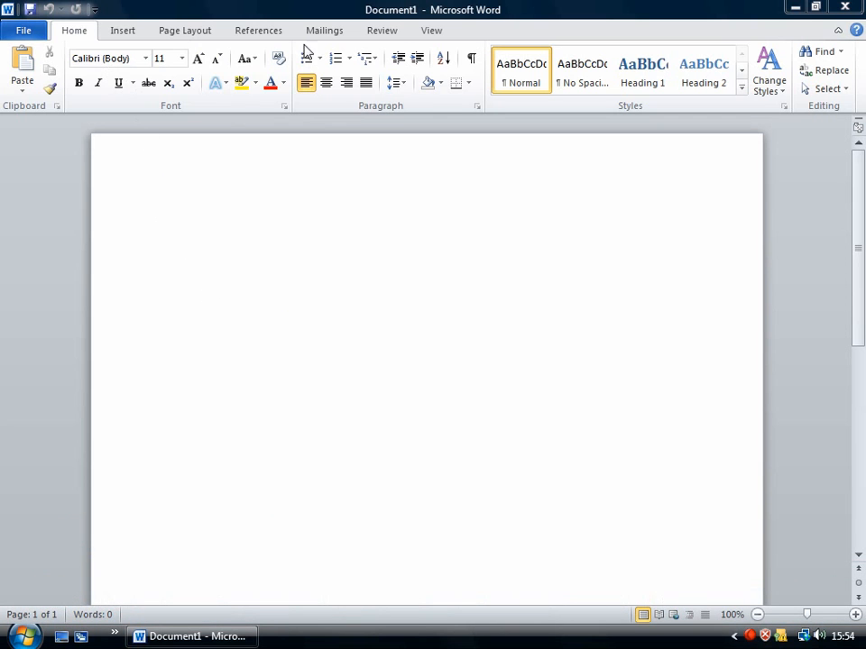
mouse_move(372, 99)
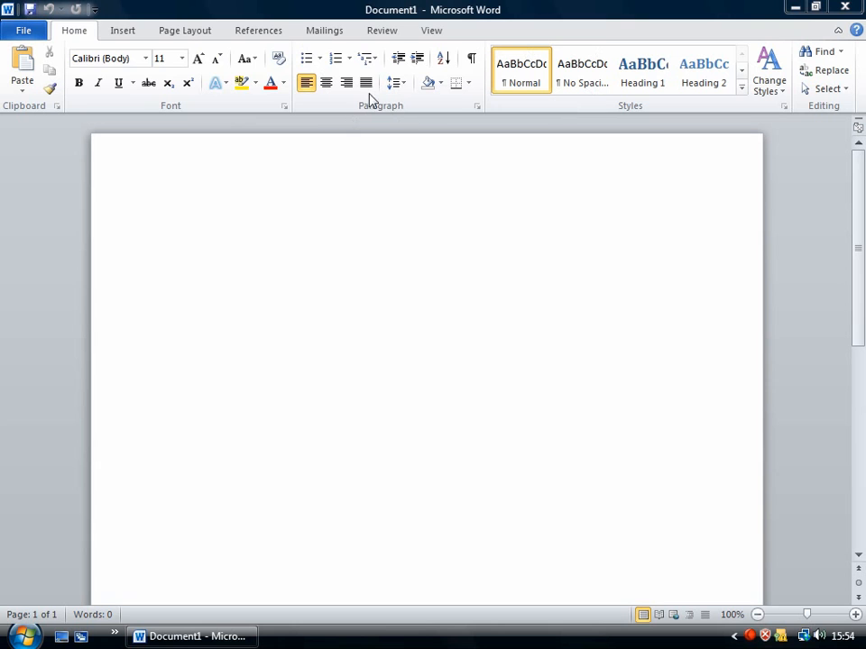
mouse_move(404, 257)
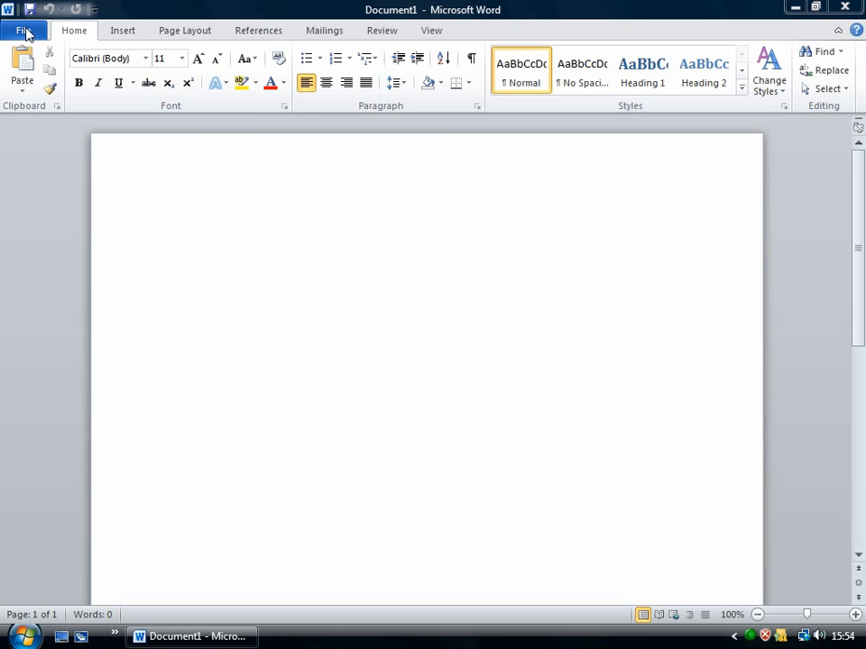
Open File's Backstage Recent list of eleven recent documents.
left_click(25, 30)
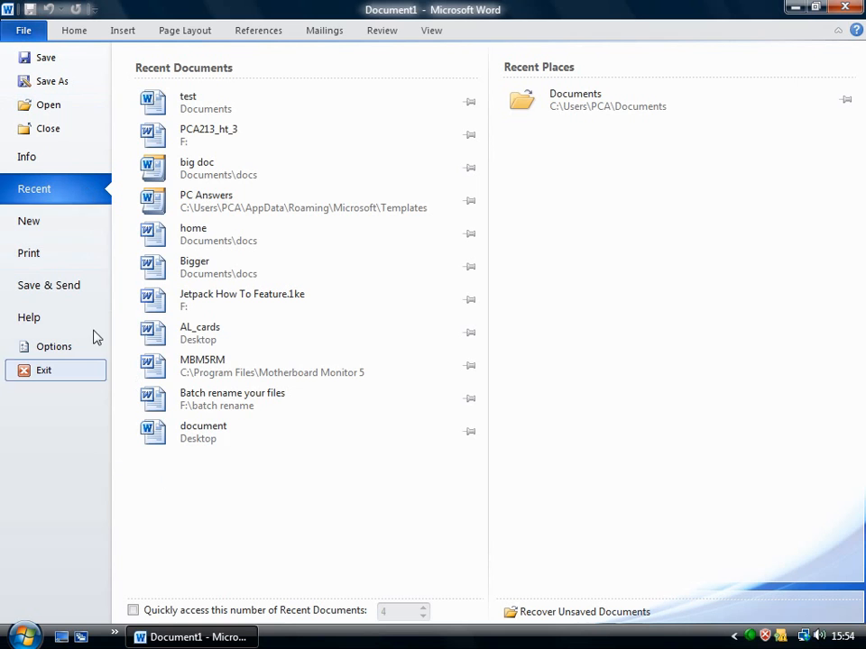
mouse_move(28, 252)
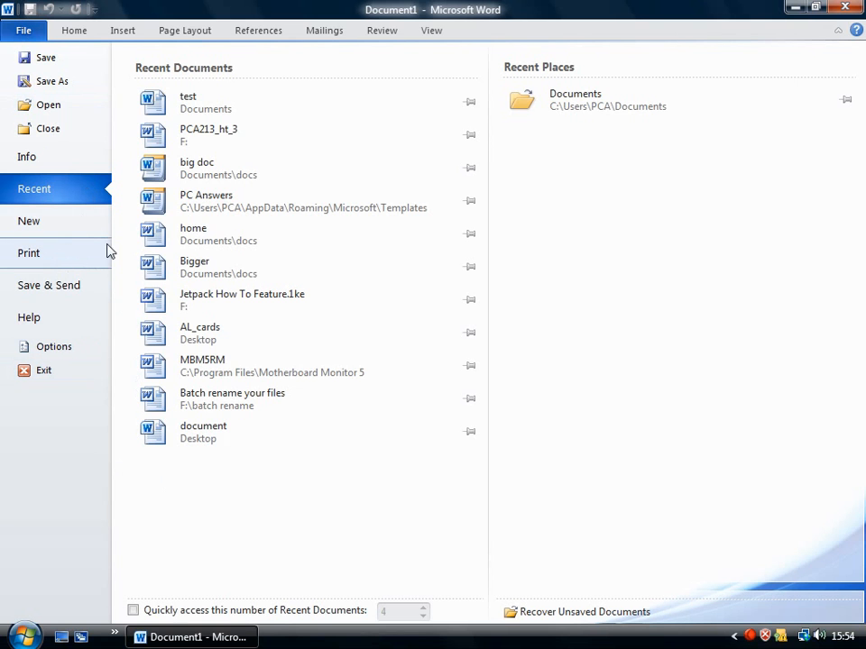
mouse_move(62, 245)
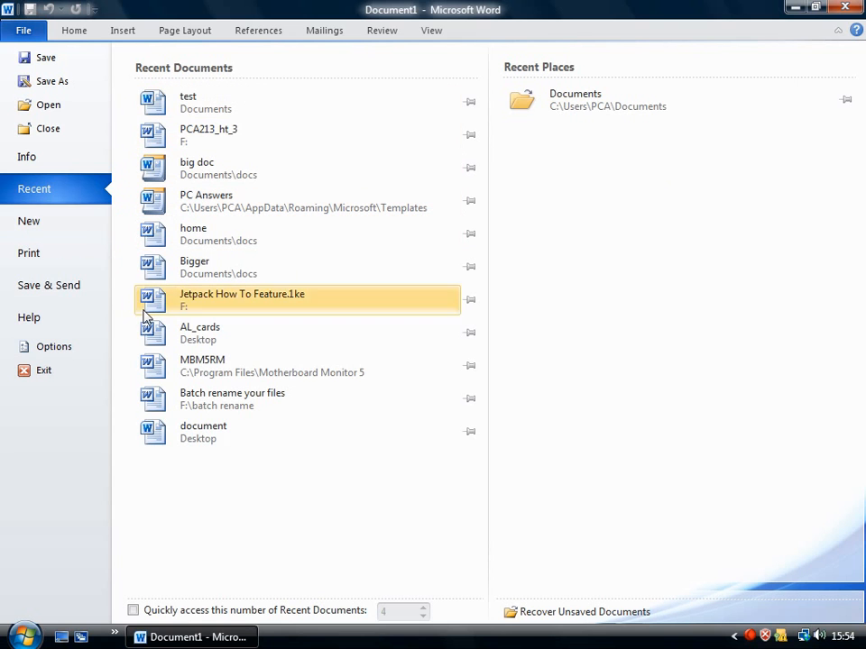
mouse_move(56, 191)
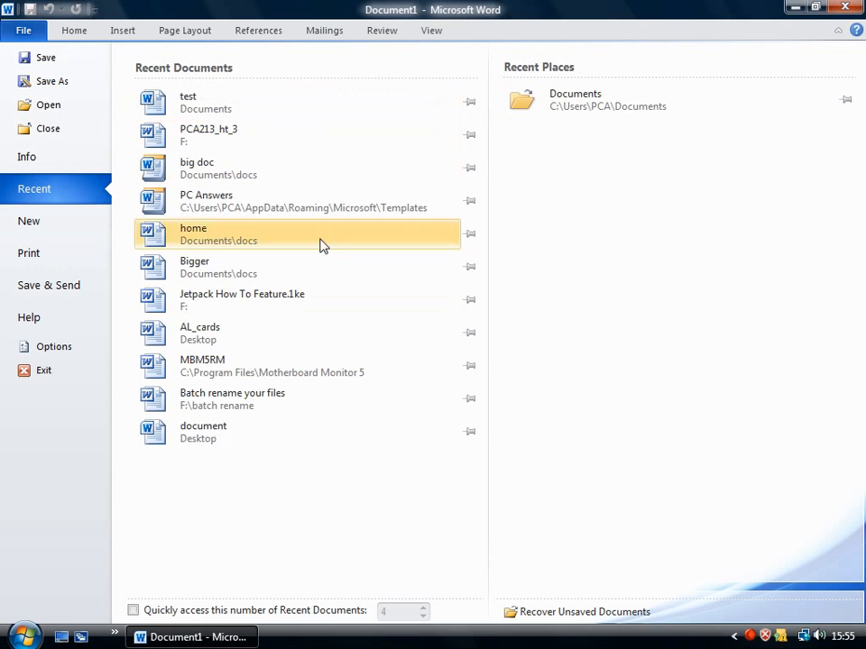
mouse_move(404, 97)
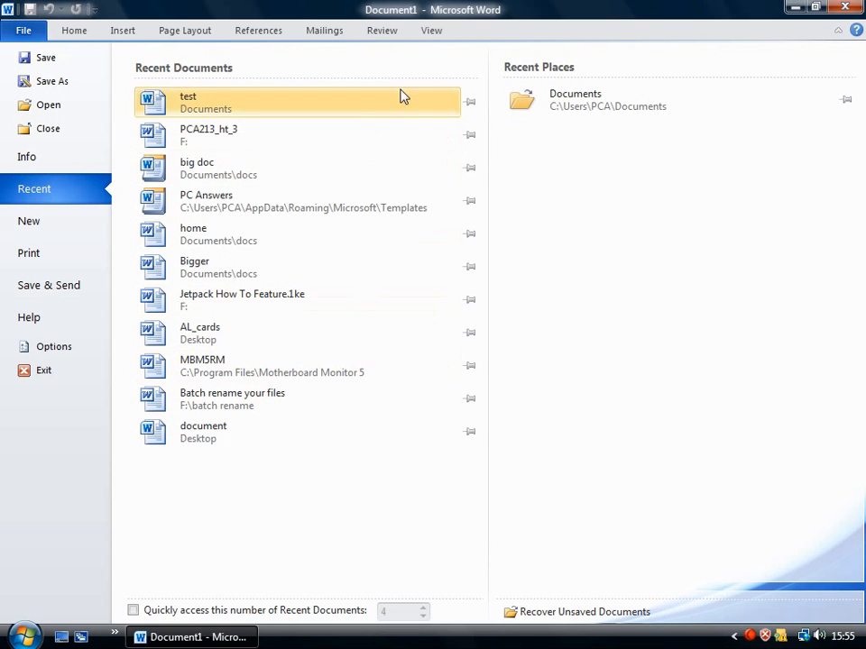
mouse_move(469, 101)
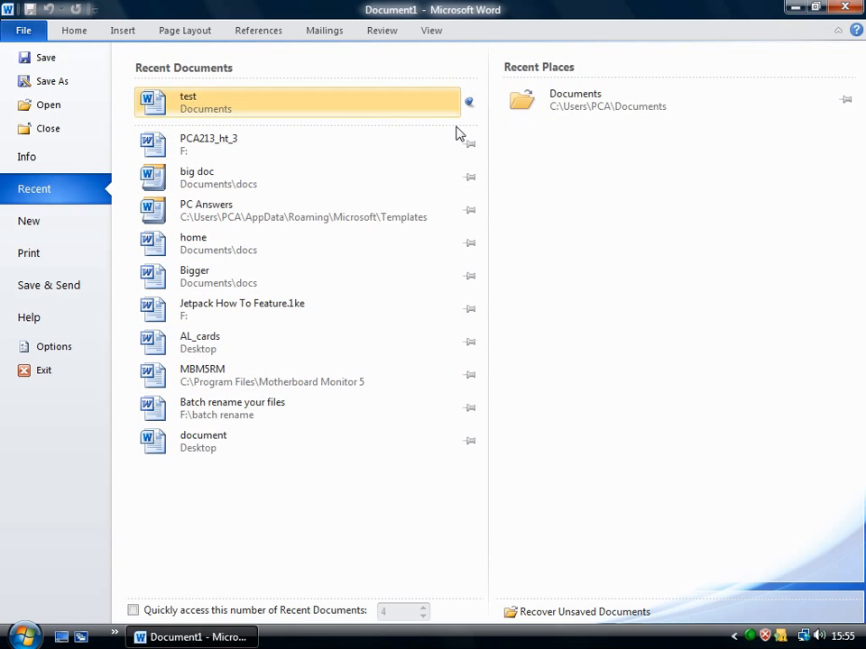
mouse_move(472, 80)
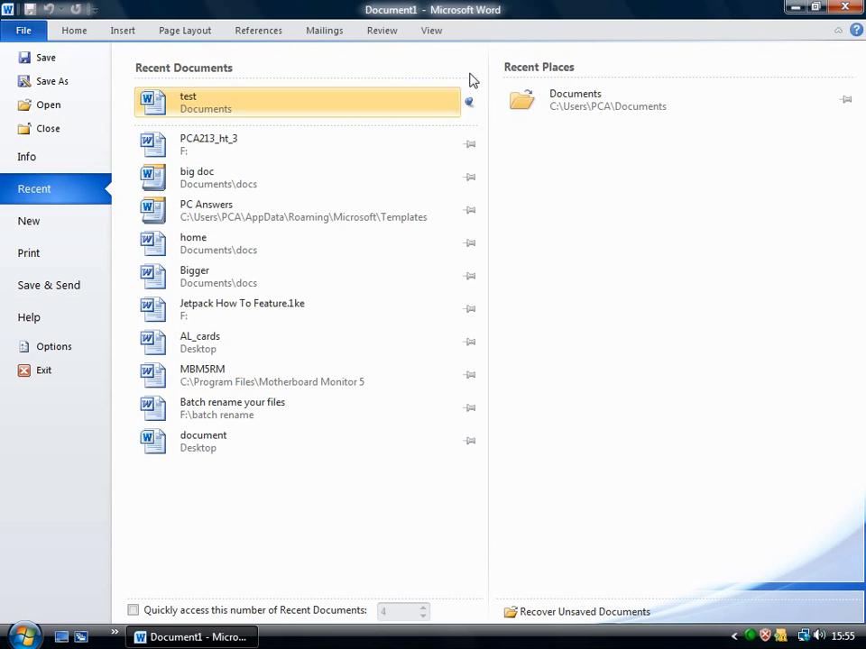
mouse_move(472, 126)
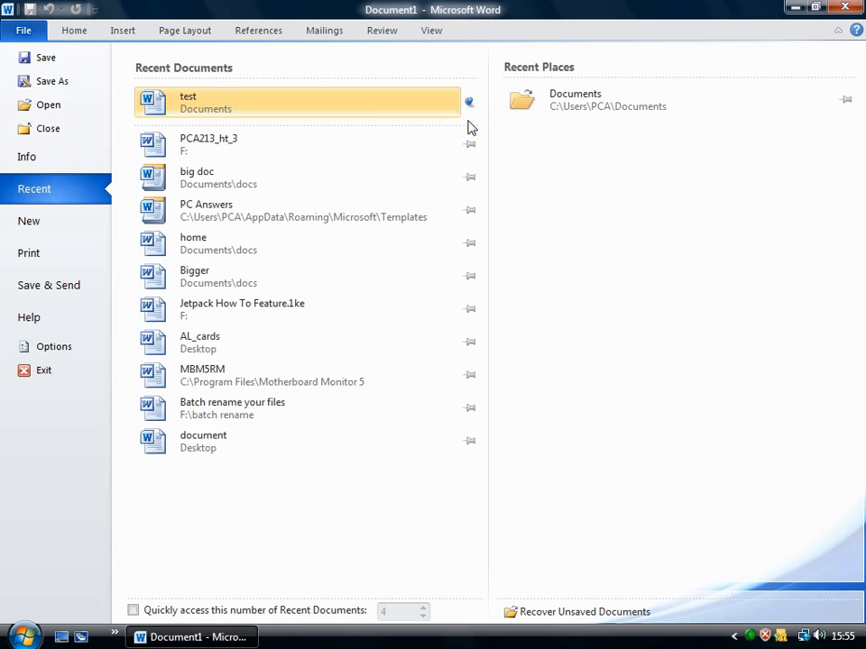
mouse_move(353, 92)
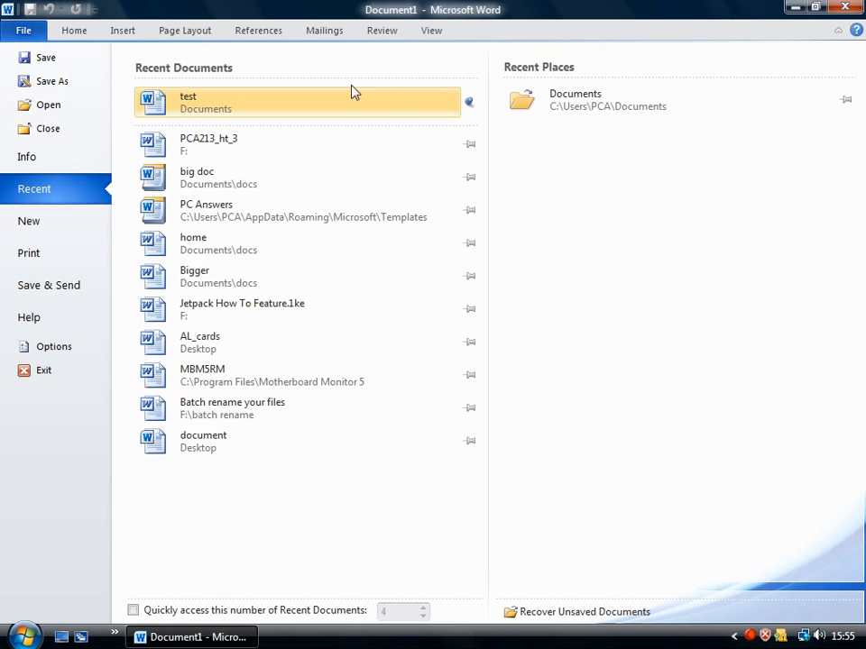
mouse_move(38, 166)
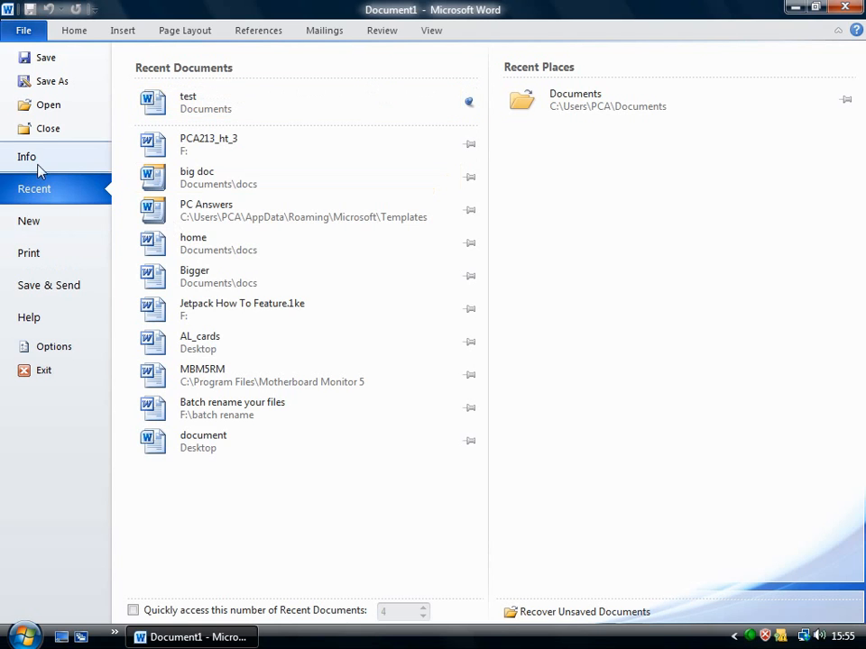
Show Document1's Info page and its Protect Document options.
left_click(26, 156)
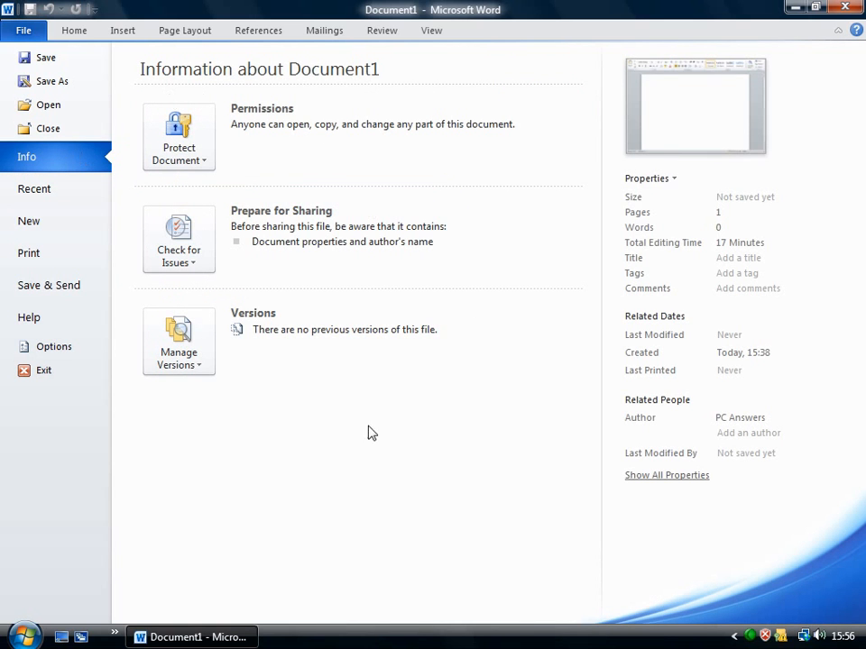
mouse_move(391, 164)
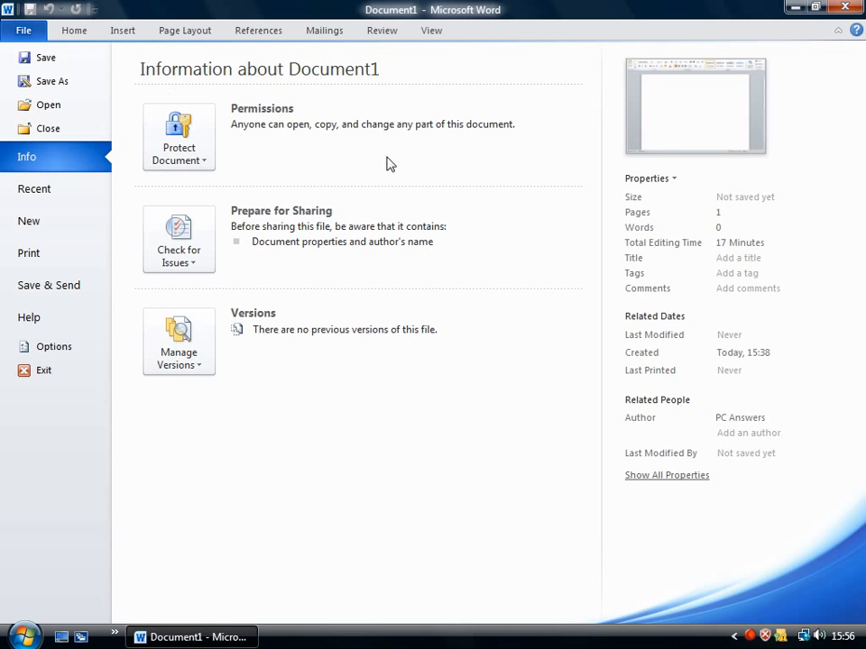
mouse_move(267, 148)
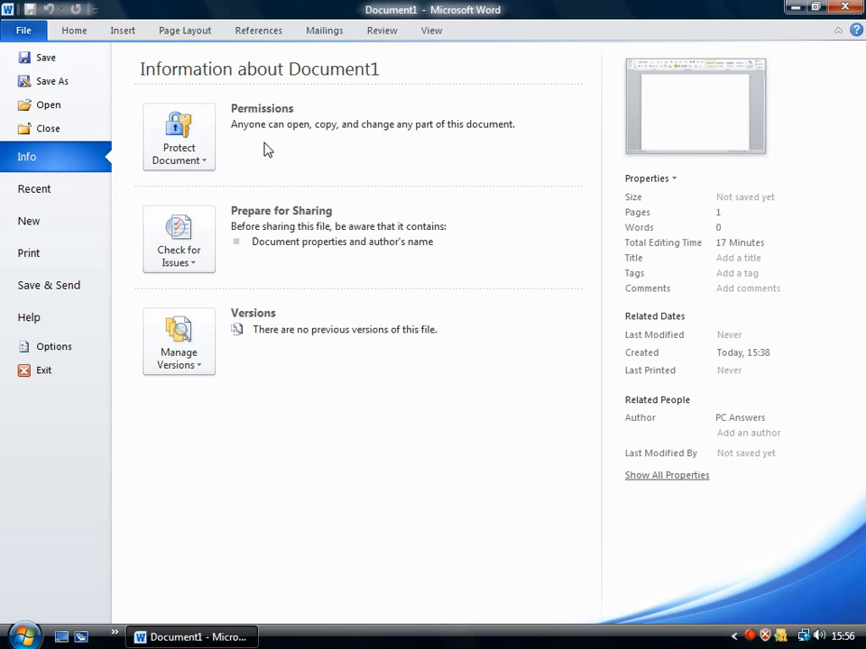
mouse_move(239, 118)
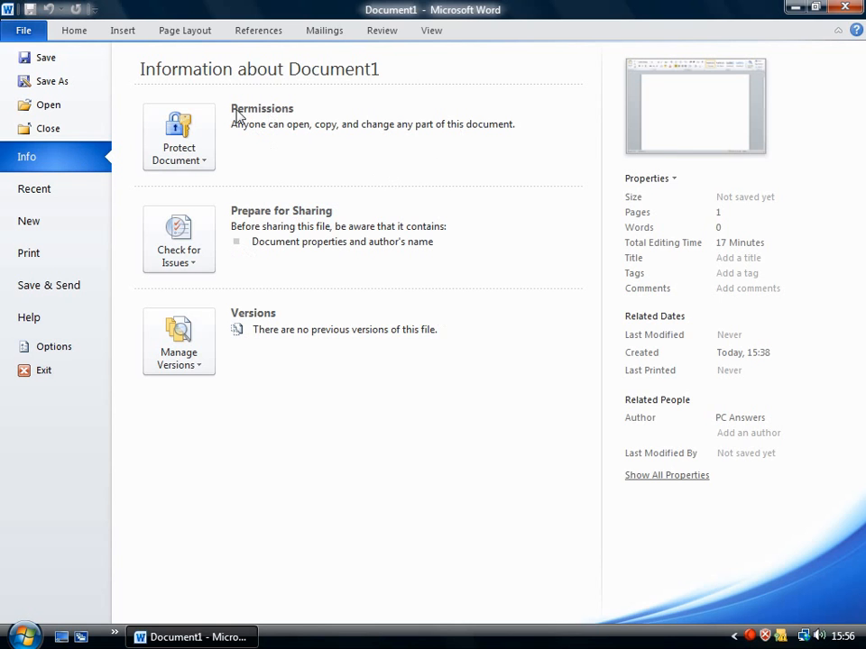
left_click(179, 137)
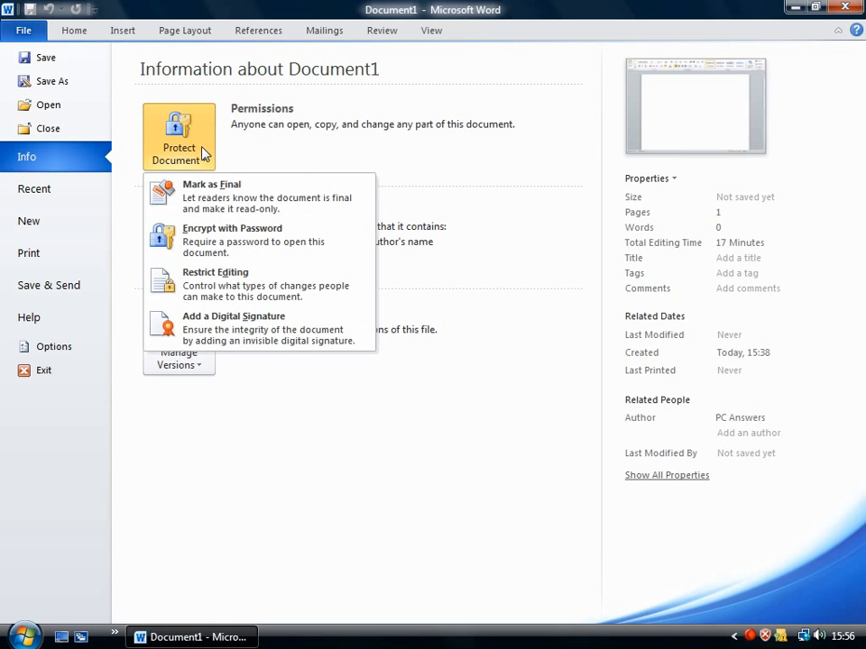
mouse_move(321, 268)
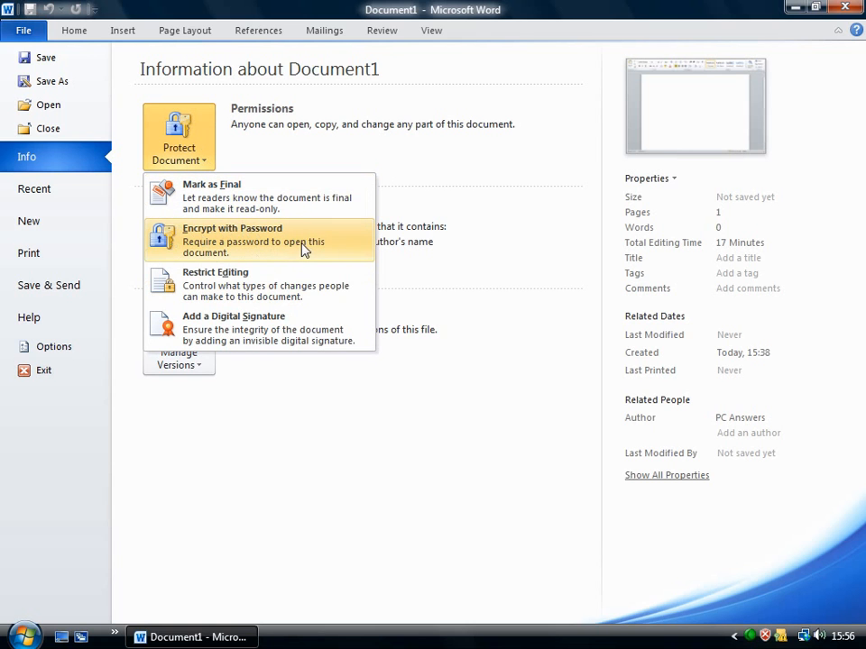
mouse_move(262, 284)
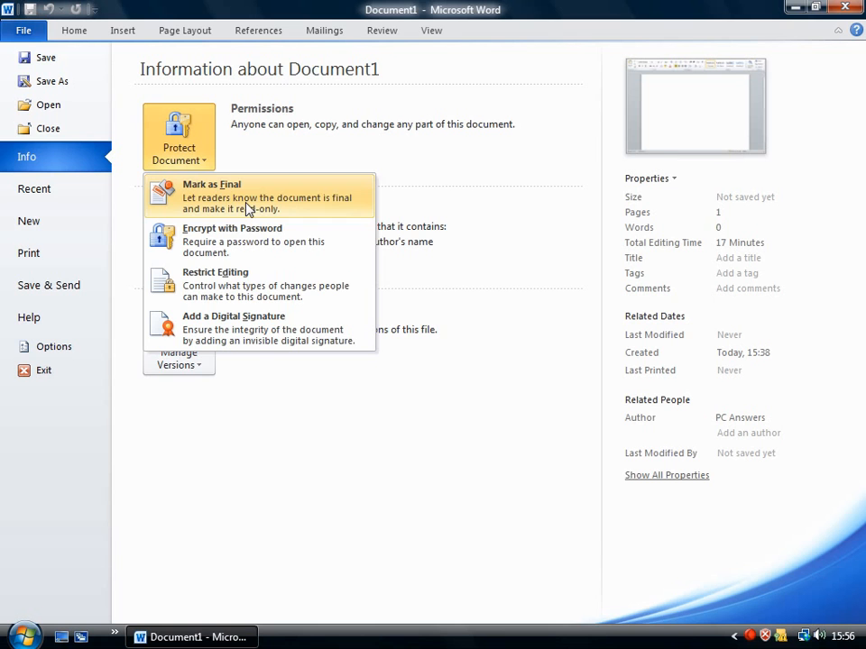
mouse_move(464, 368)
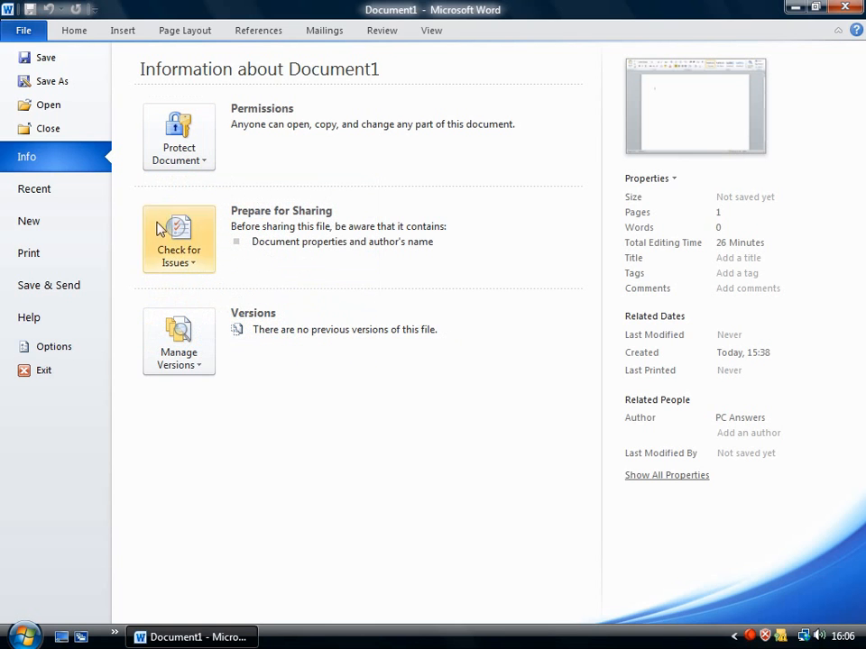
mouse_move(235, 277)
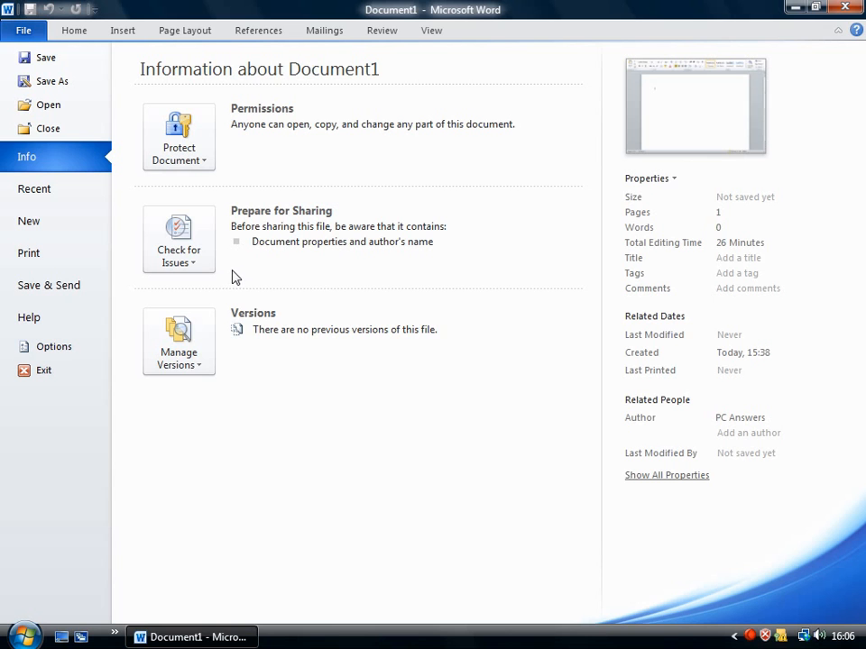
left_click(178, 239)
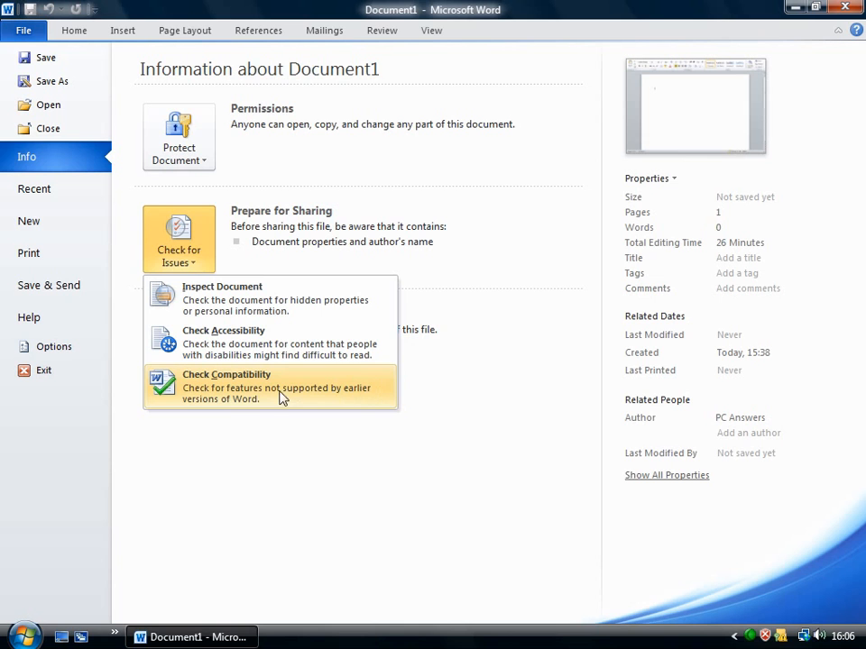
mouse_move(169, 385)
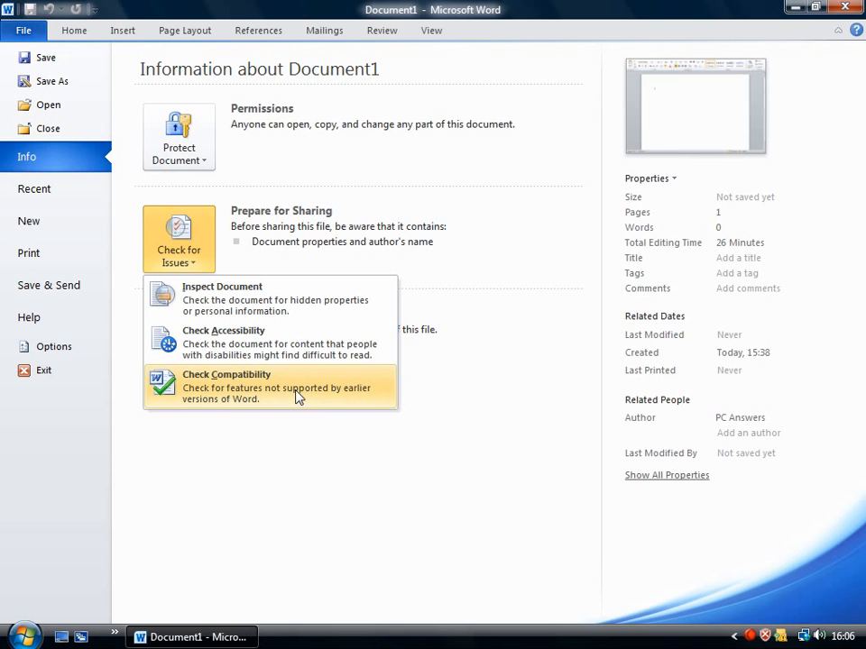
mouse_move(379, 399)
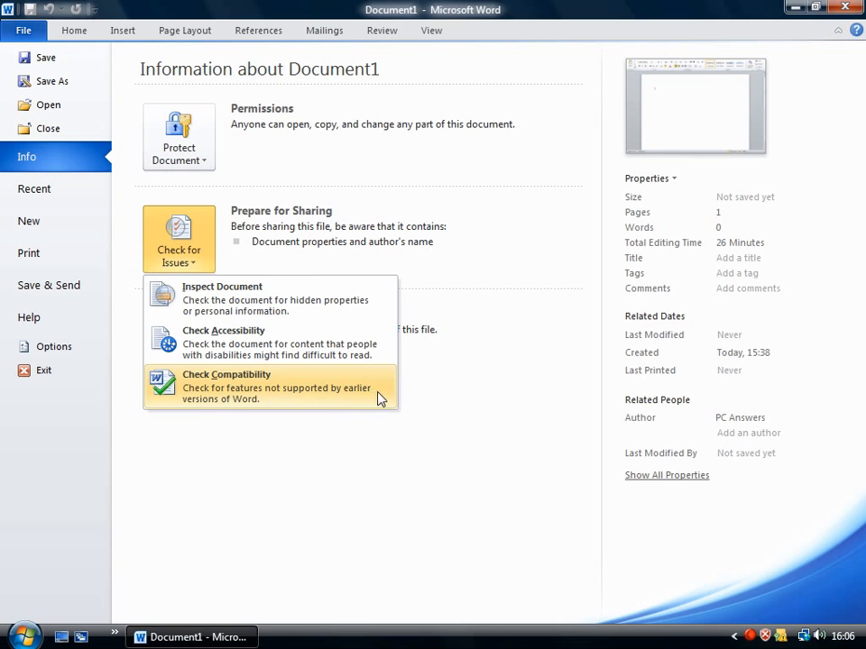
mouse_move(292, 398)
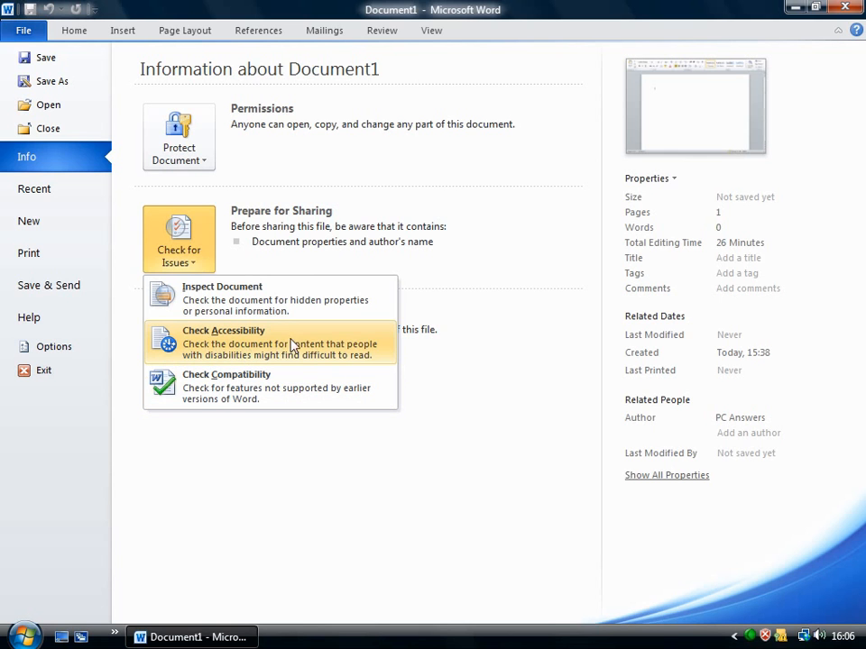
mouse_move(273, 350)
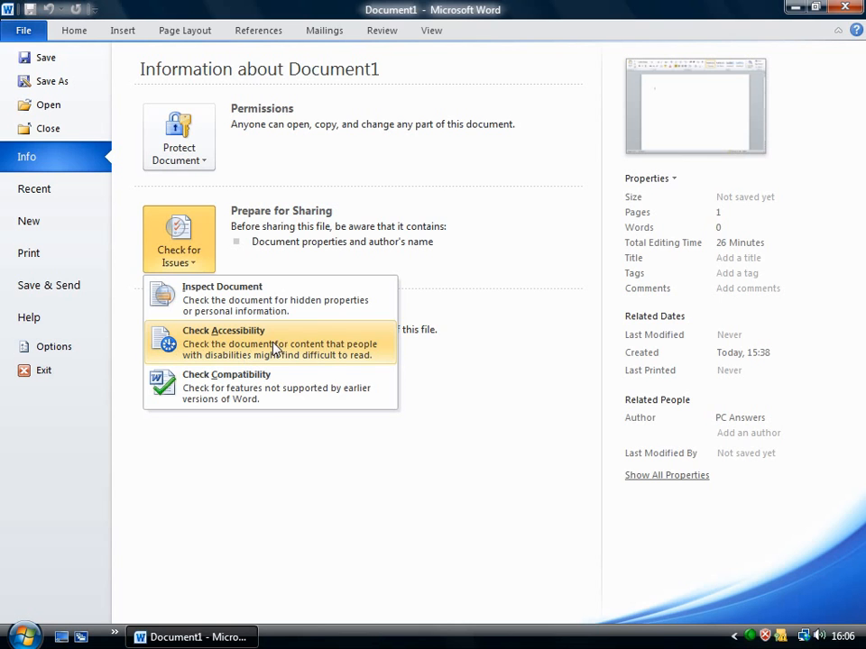
mouse_move(266, 302)
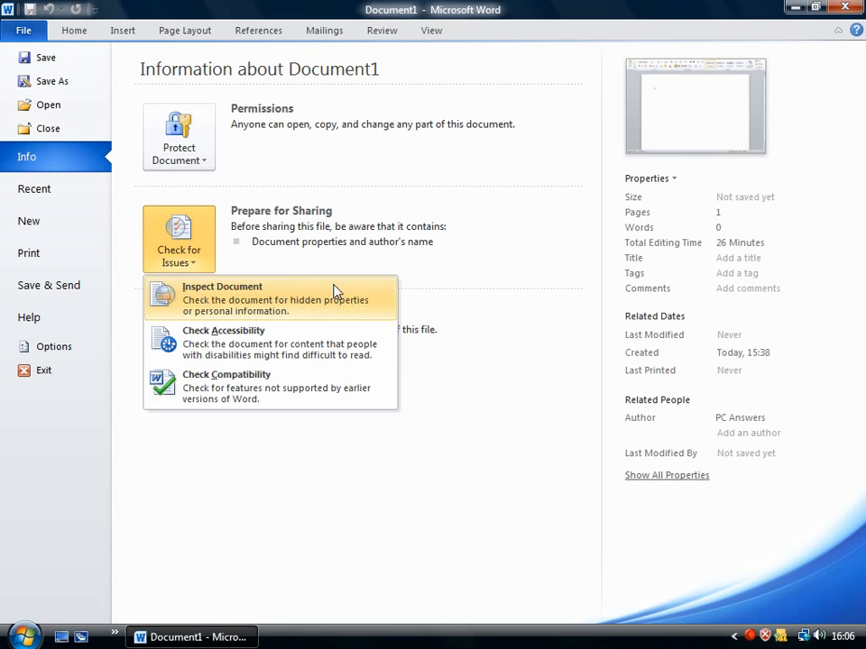
mouse_move(343, 300)
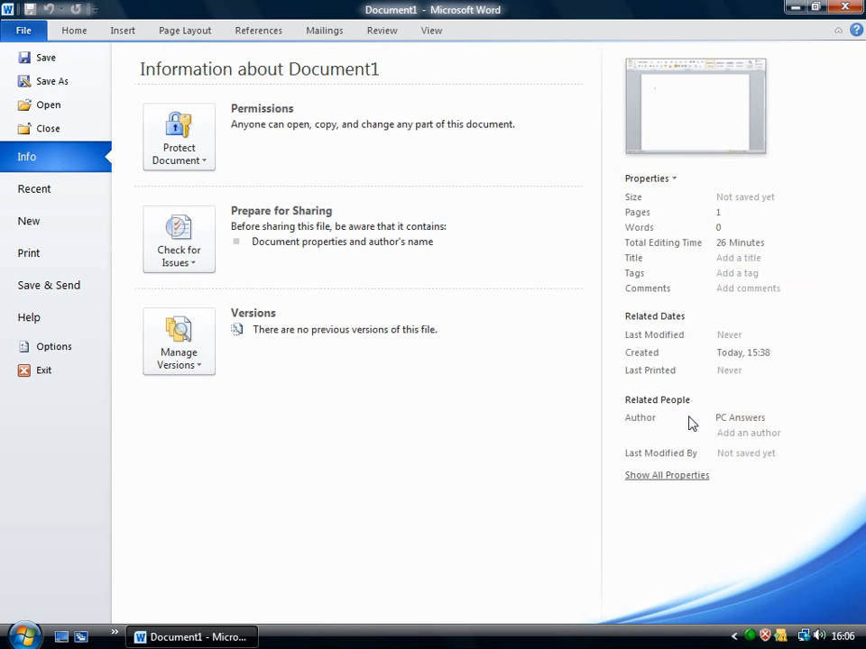
left_click(740, 417)
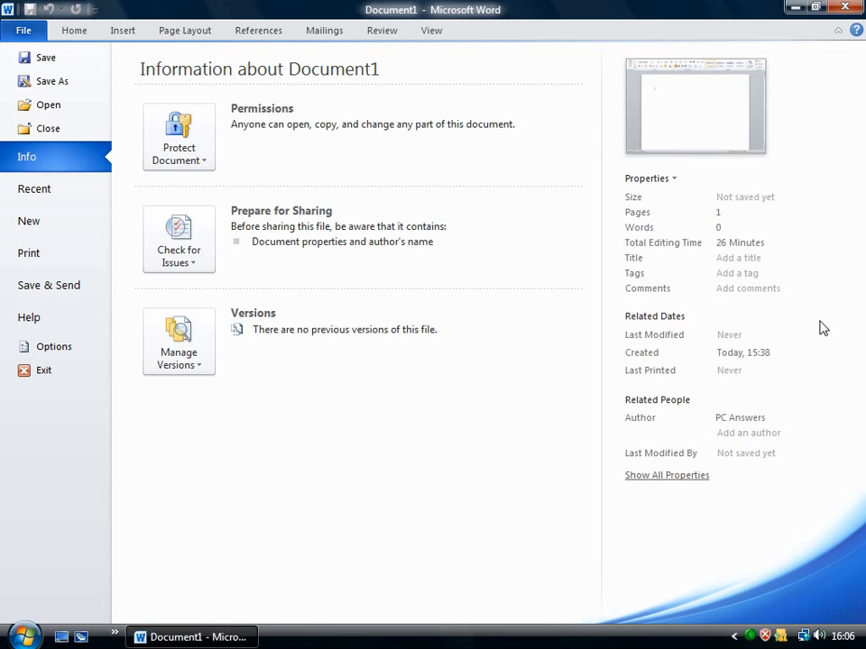
mouse_move(805, 386)
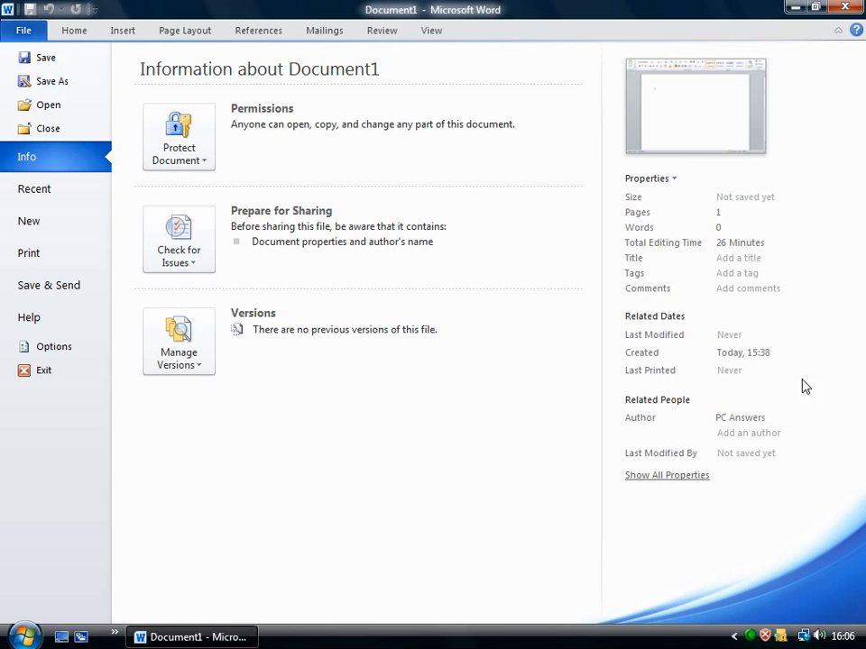
mouse_move(703, 420)
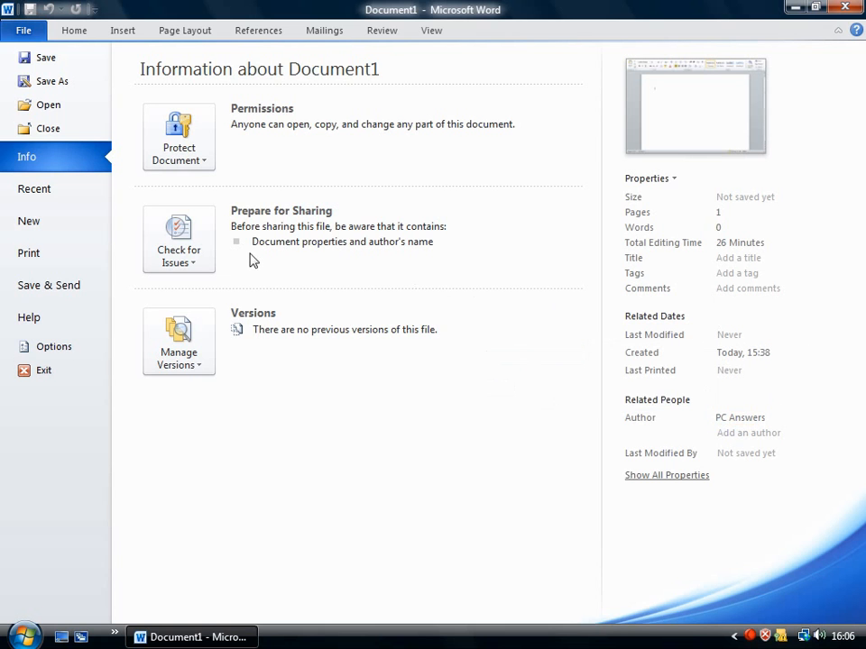
left_click(178, 239)
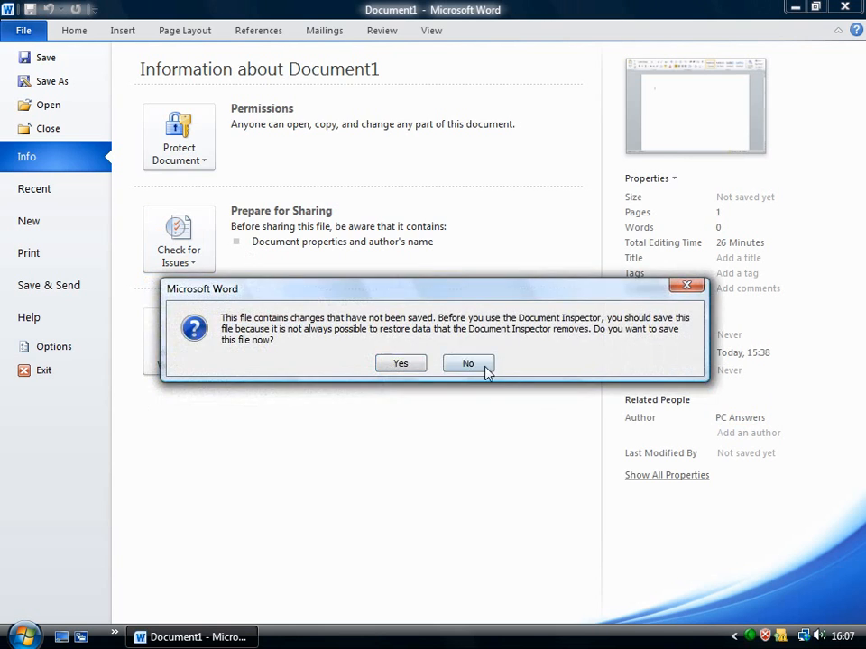
left_click(469, 363)
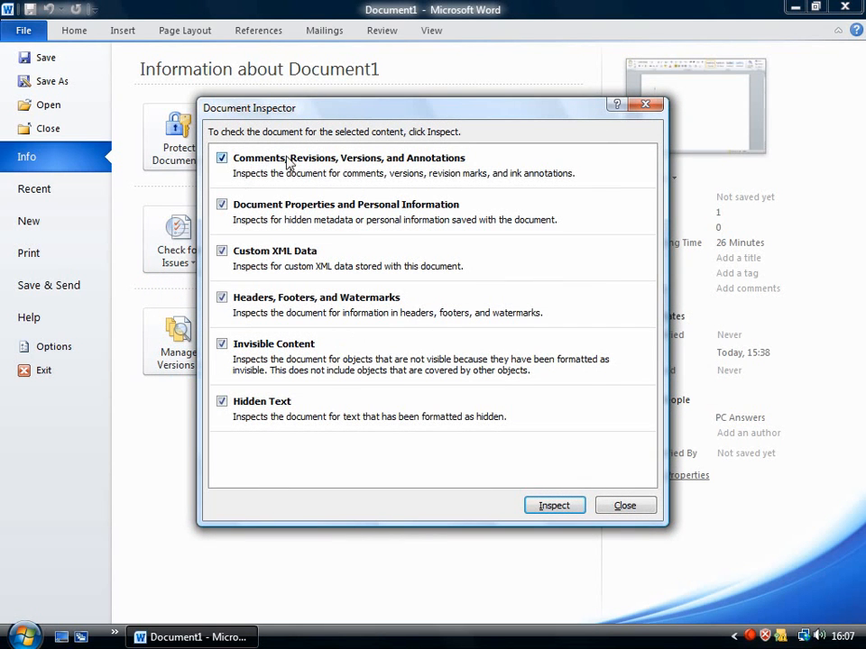
mouse_move(356, 171)
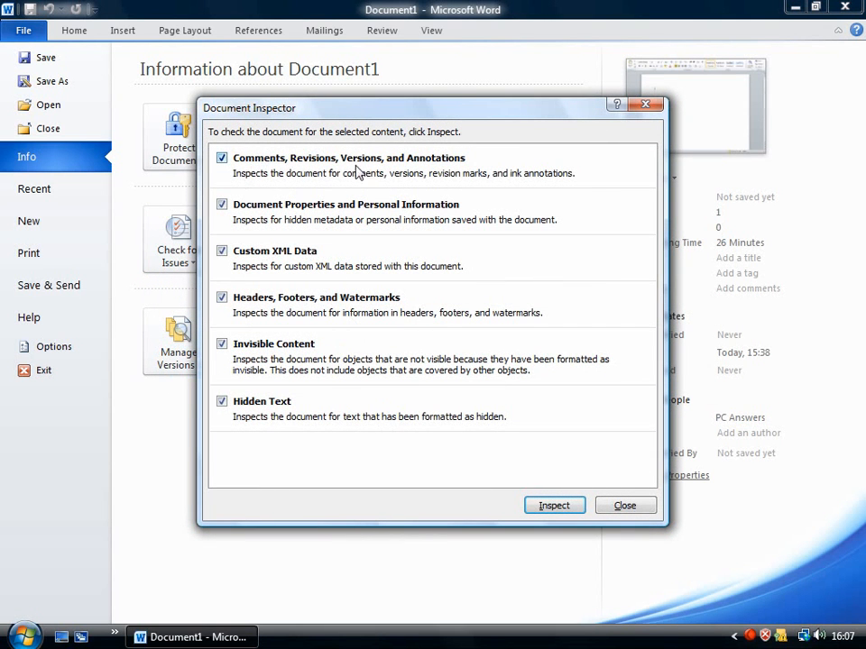
mouse_move(474, 207)
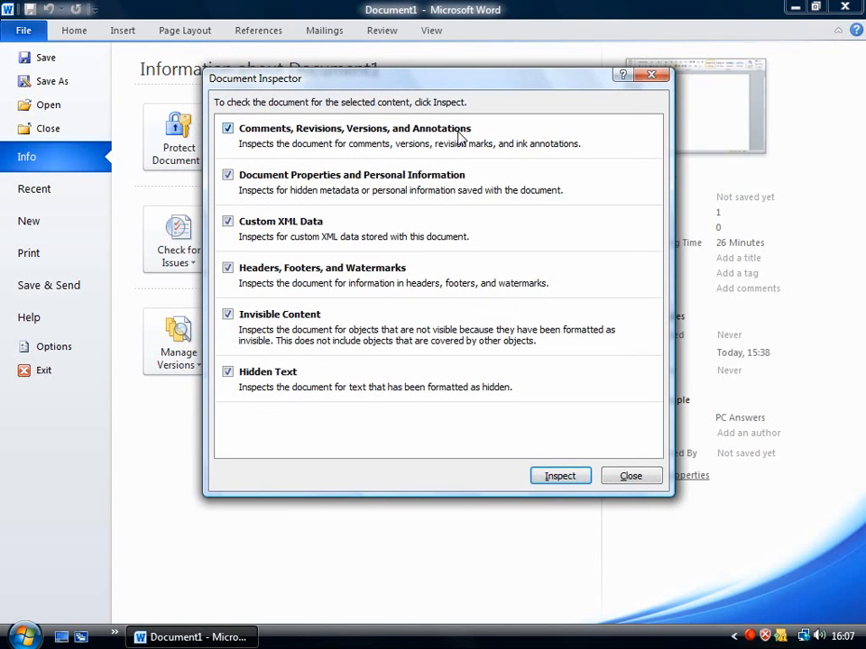
mouse_move(642, 497)
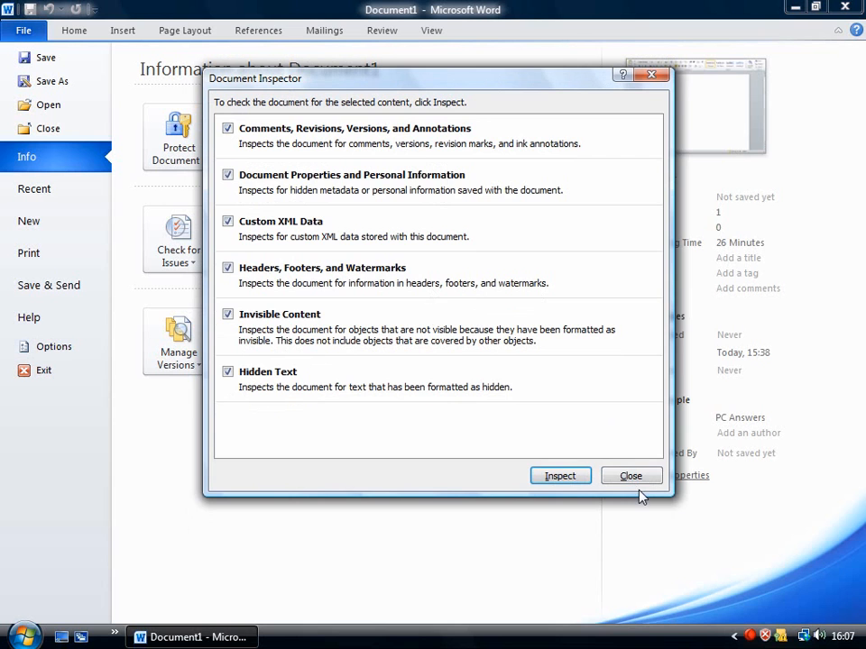
left_click(630, 476)
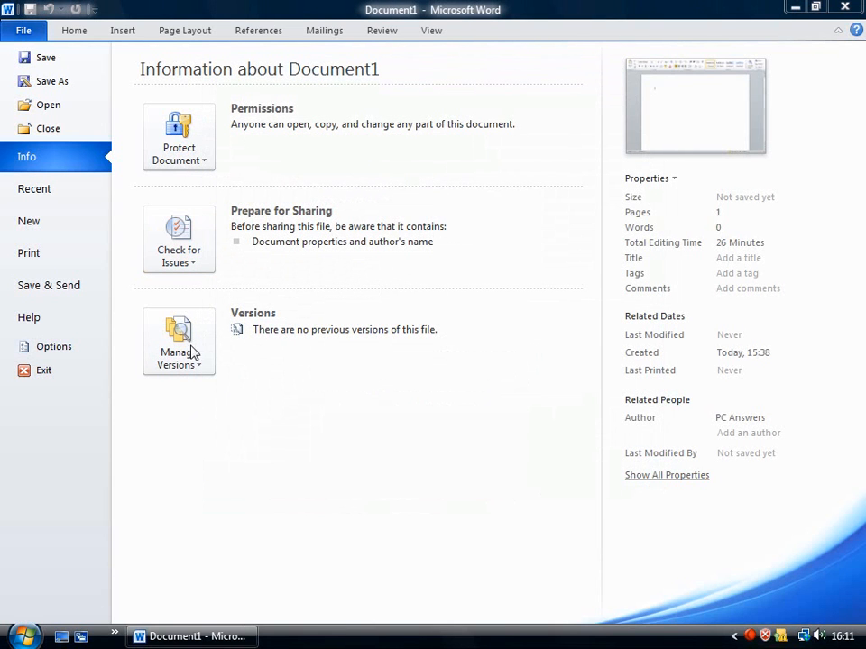
mouse_move(266, 338)
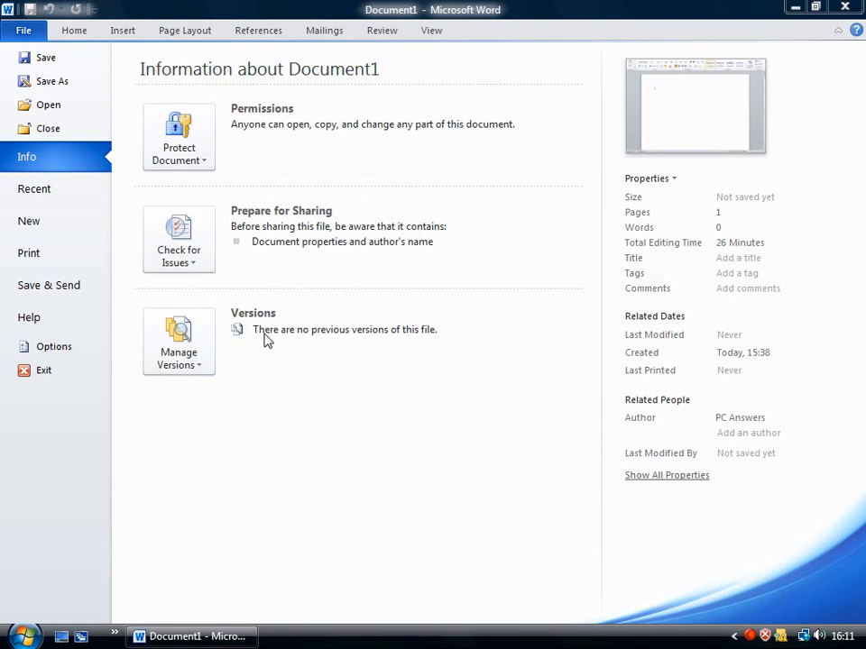
mouse_move(302, 365)
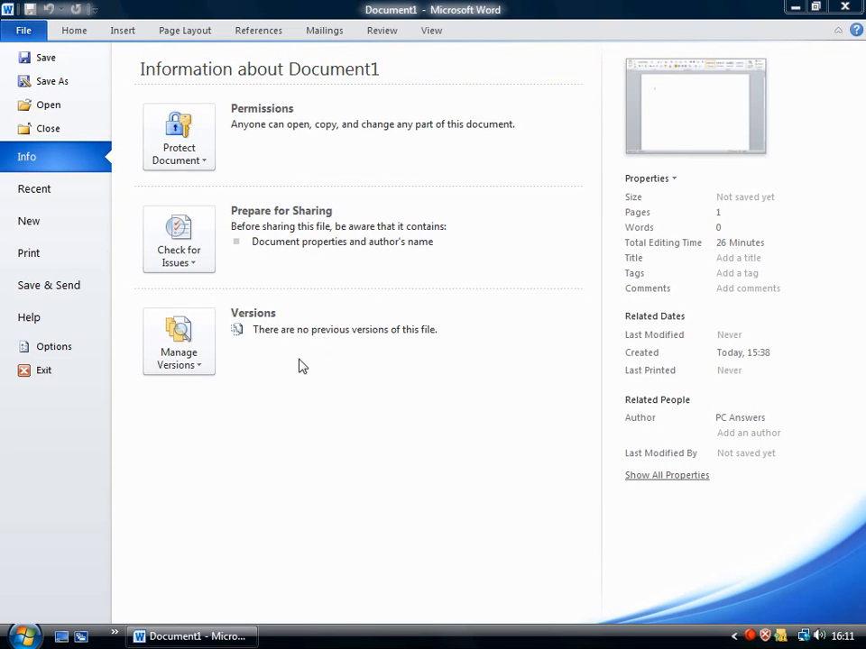
mouse_move(353, 489)
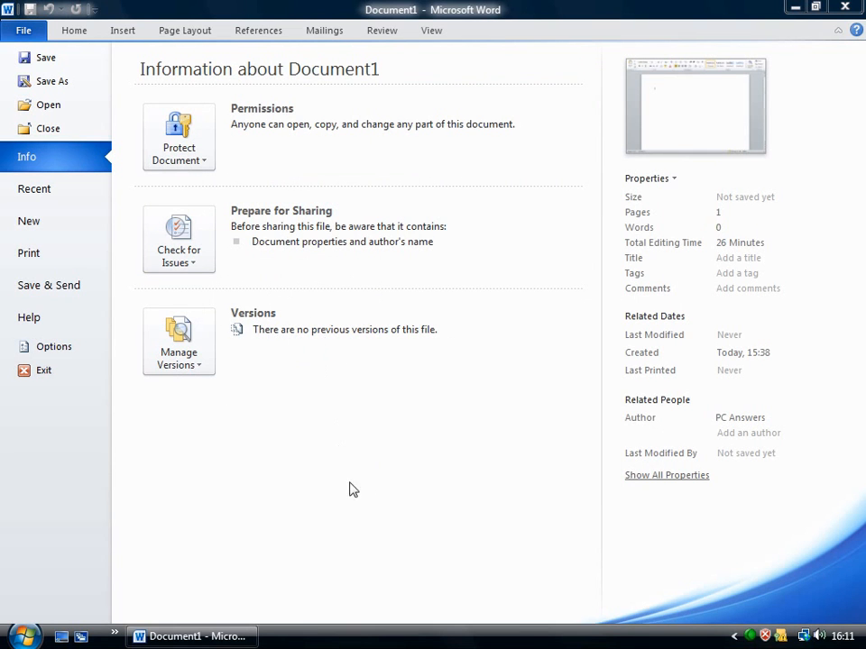
mouse_move(403, 405)
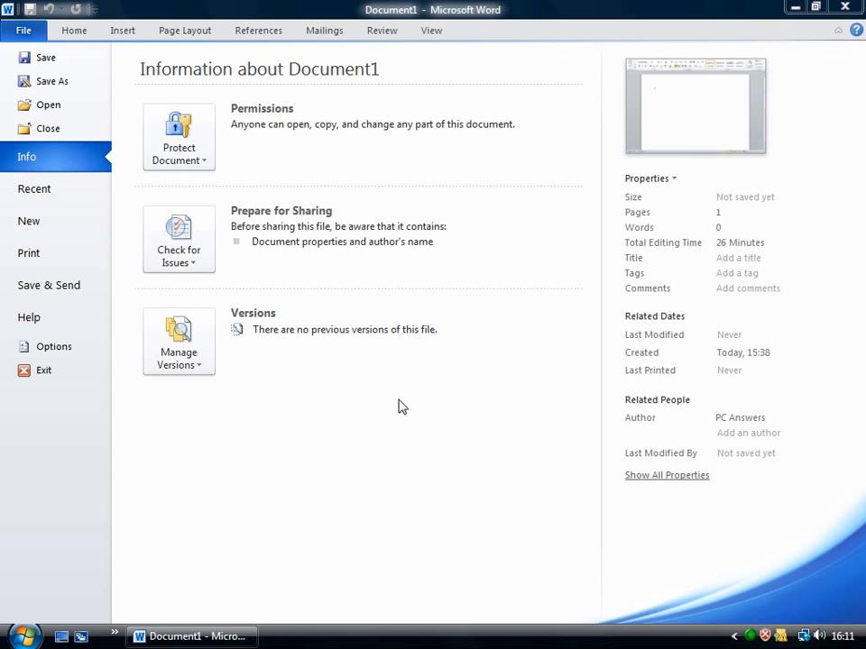
mouse_move(49, 285)
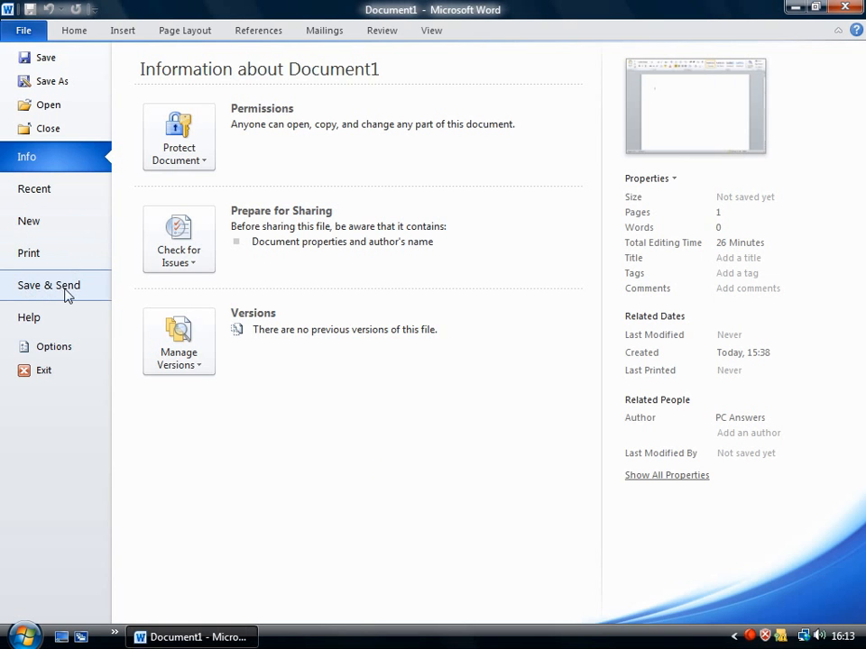
Go from Save & Send e-mail options to the Save to Web page.
left_click(49, 285)
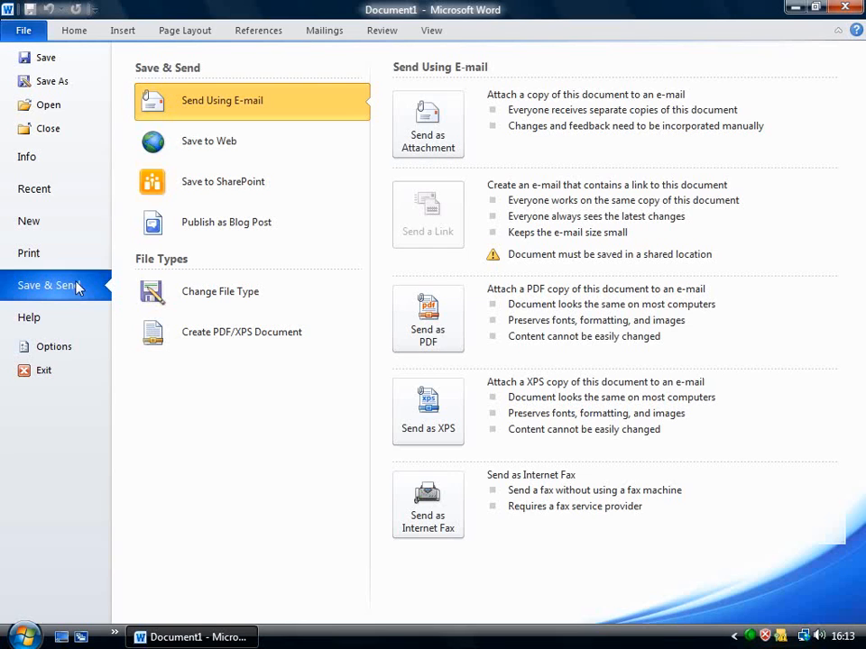
mouse_move(239, 108)
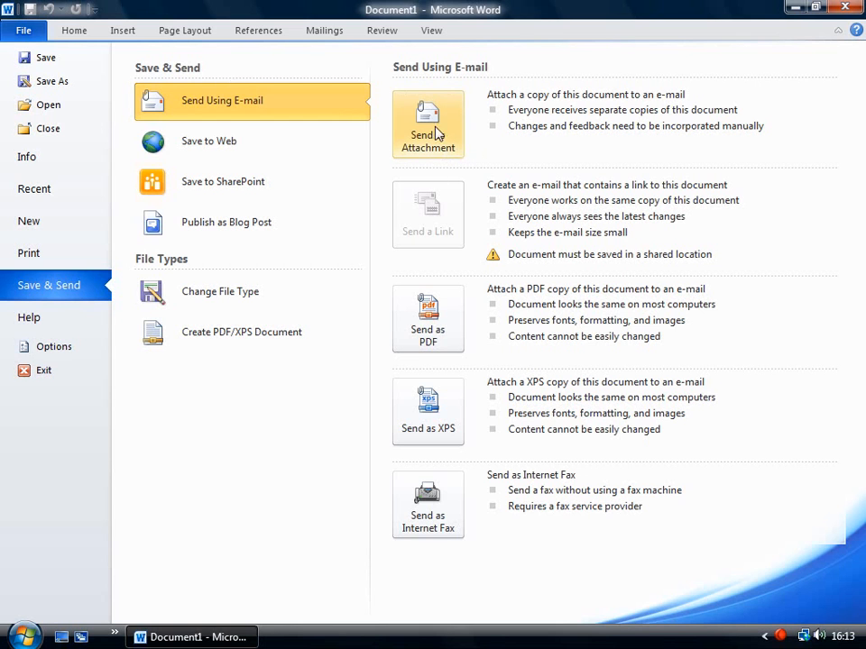
mouse_move(405, 303)
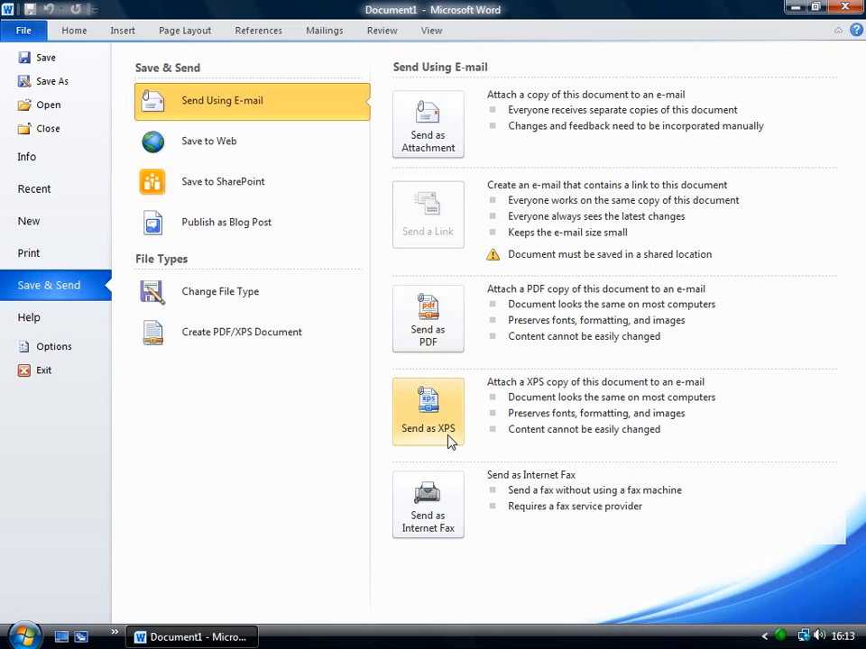
mouse_move(502, 333)
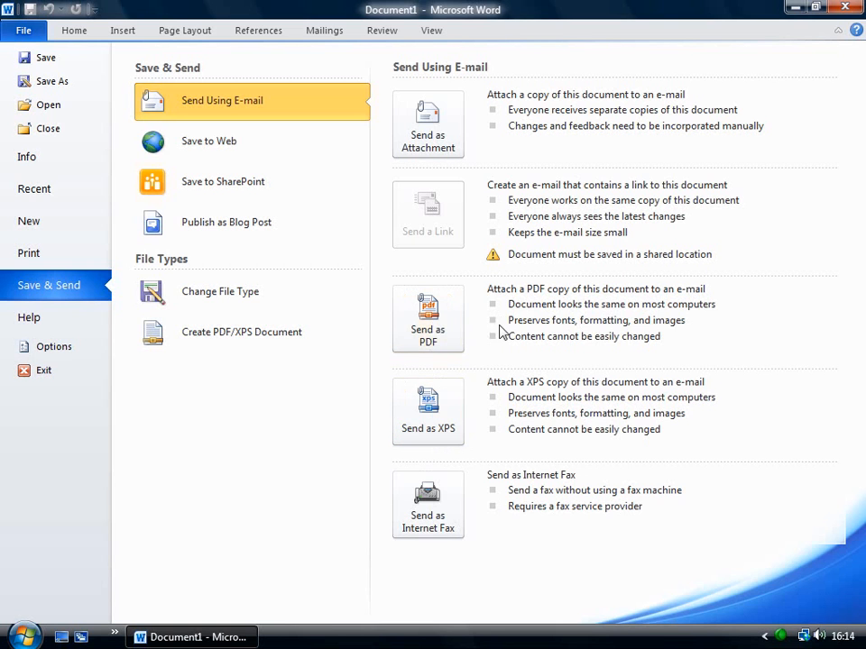
left_click(209, 141)
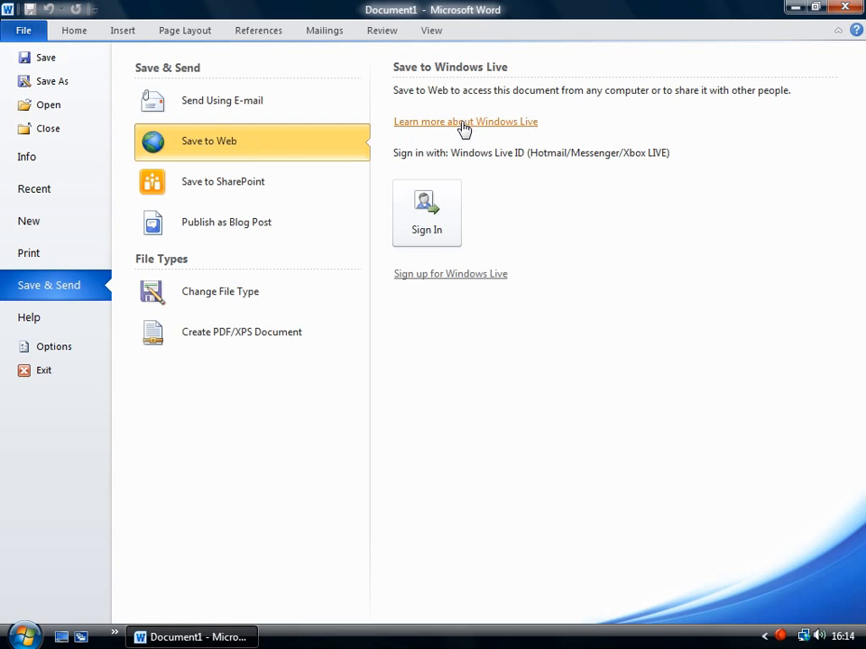
mouse_move(256, 147)
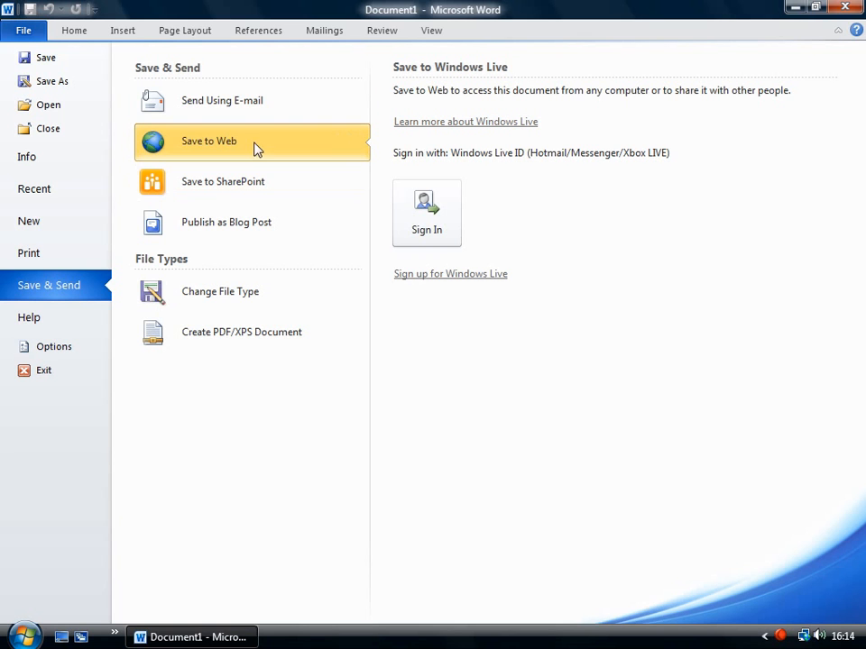
mouse_move(405, 166)
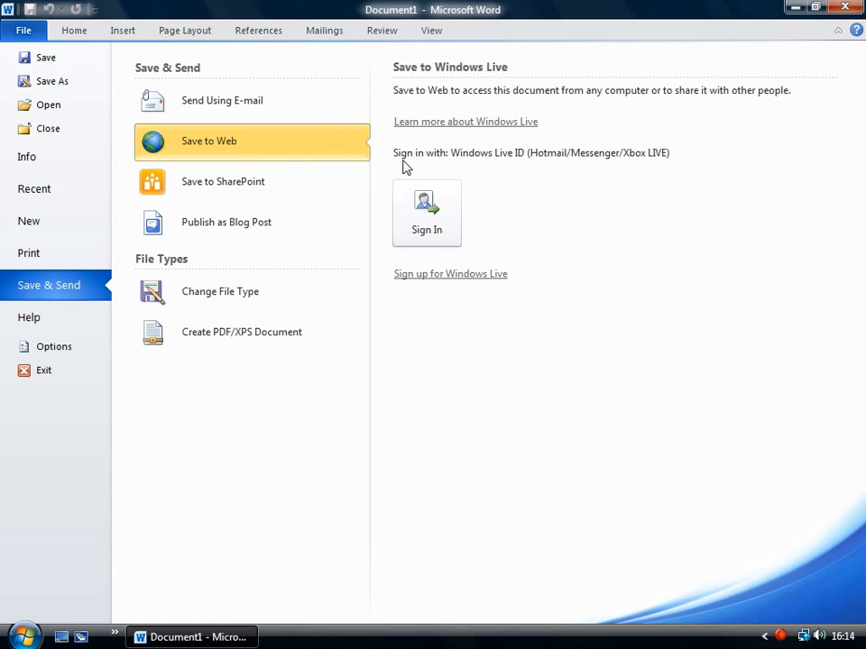
mouse_move(420, 264)
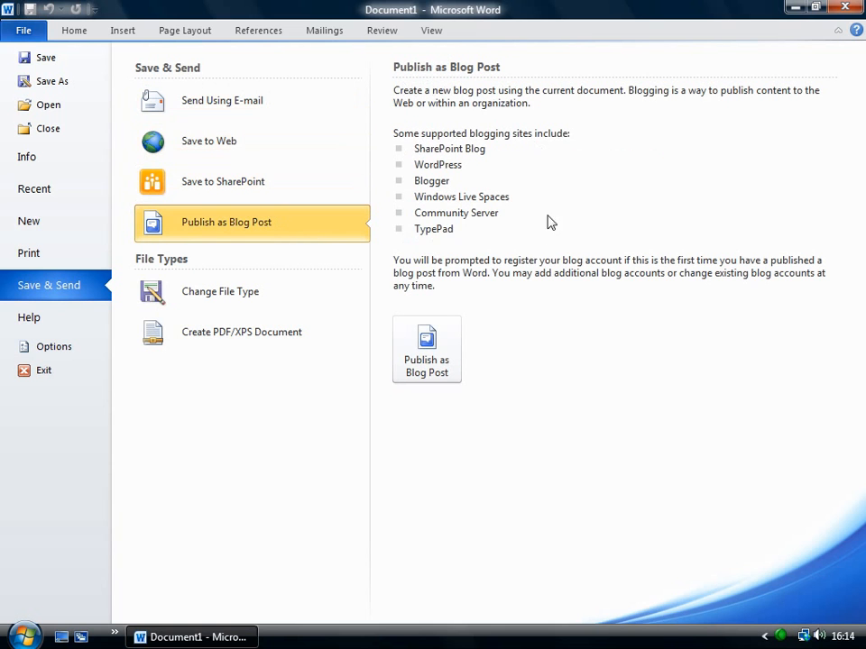
mouse_move(638, 127)
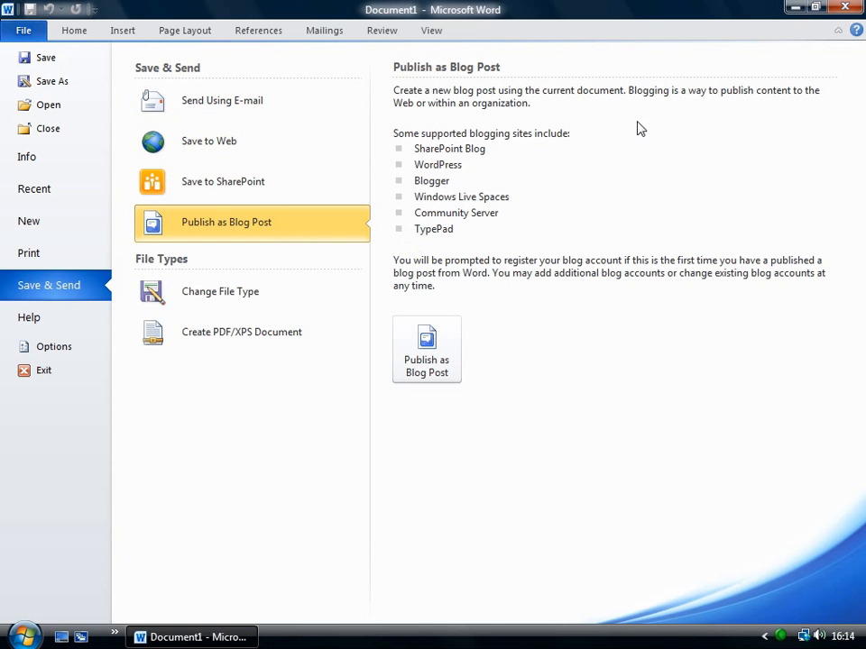
mouse_move(406, 285)
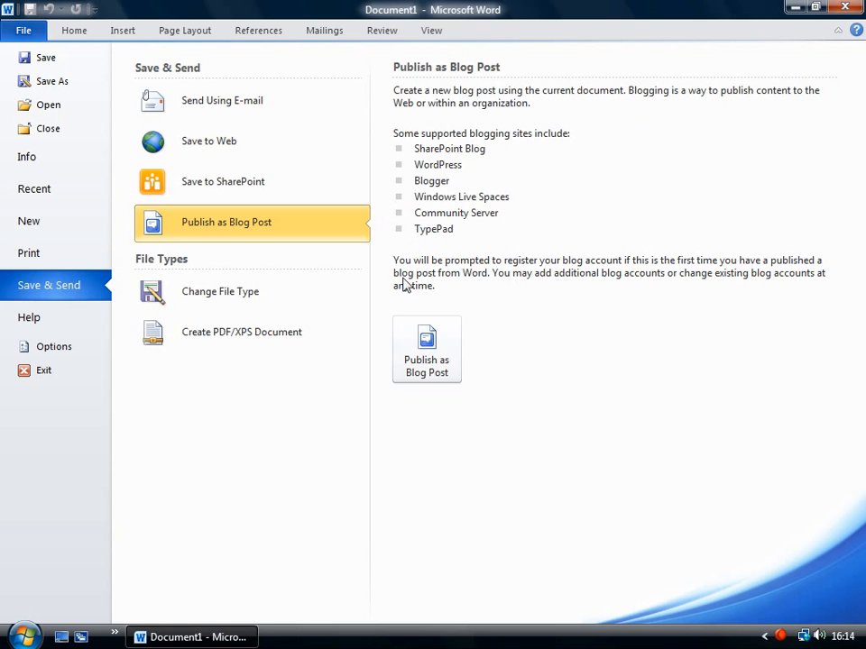
mouse_move(425, 347)
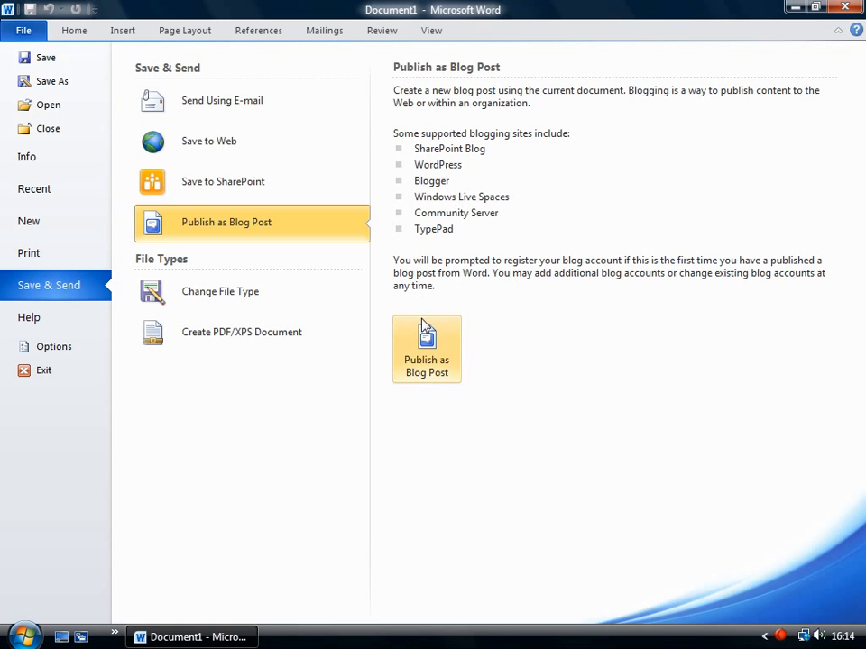
Show the Change File Type formats, such as Word 97-2003 and OpenDocument Text.
left_click(220, 291)
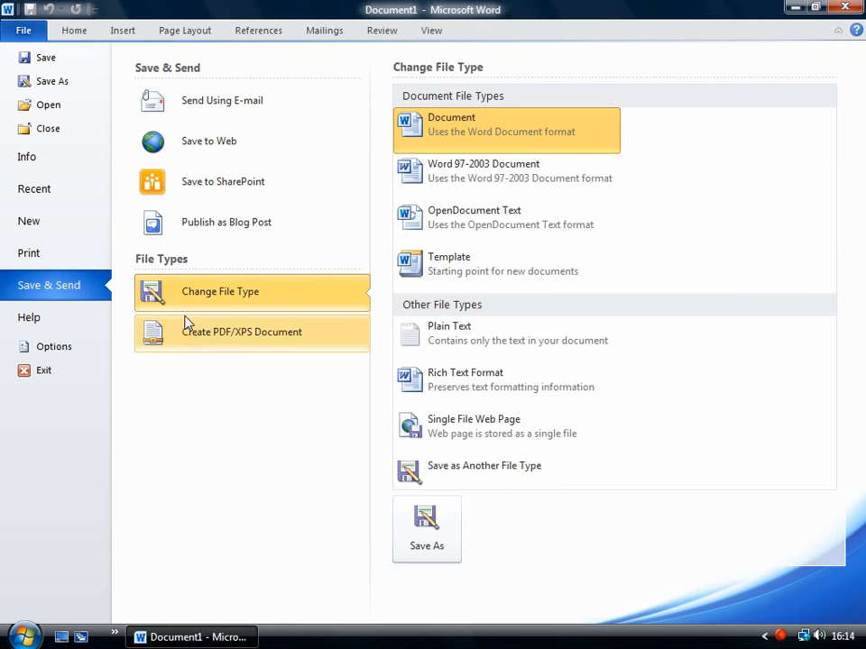
mouse_move(392, 254)
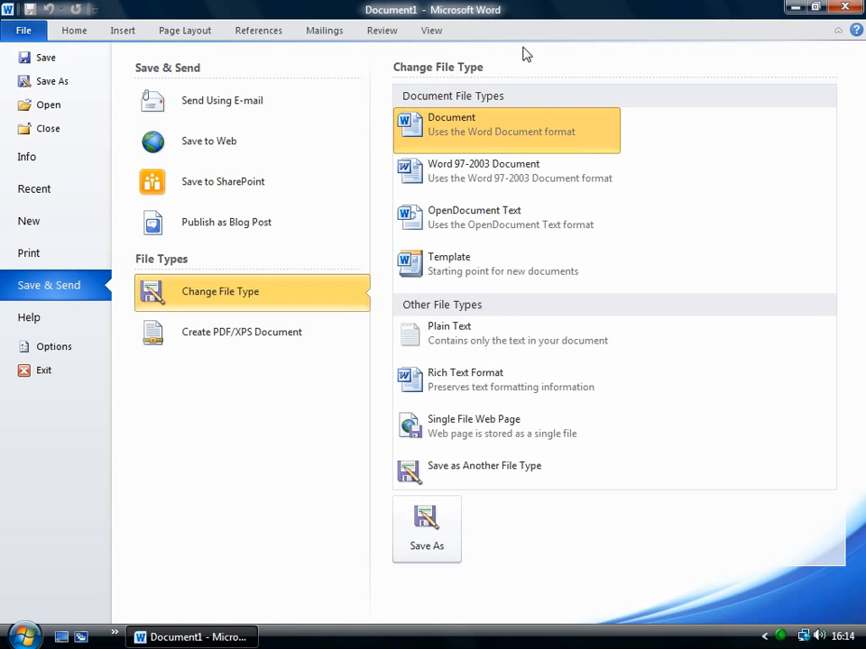
mouse_move(512, 132)
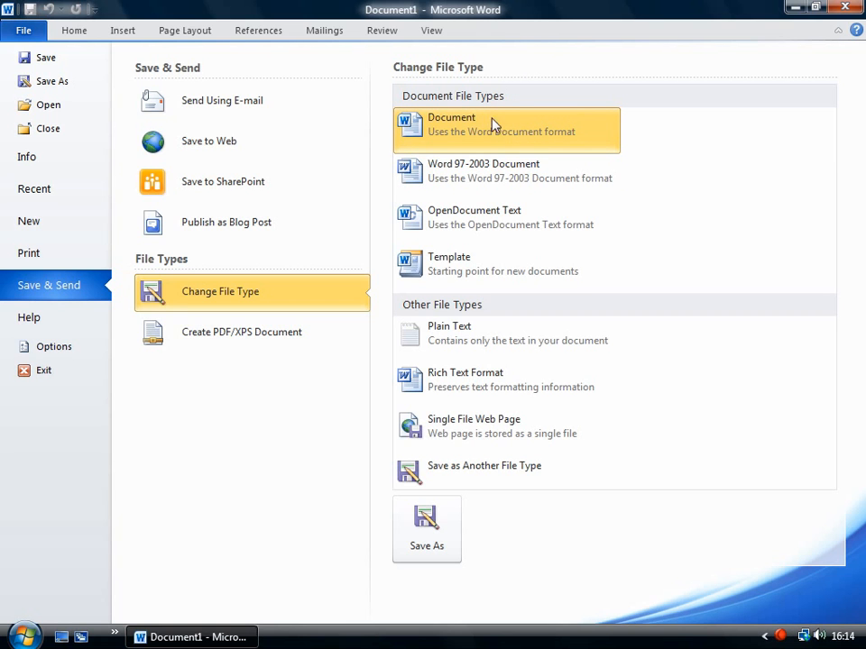
mouse_move(493, 224)
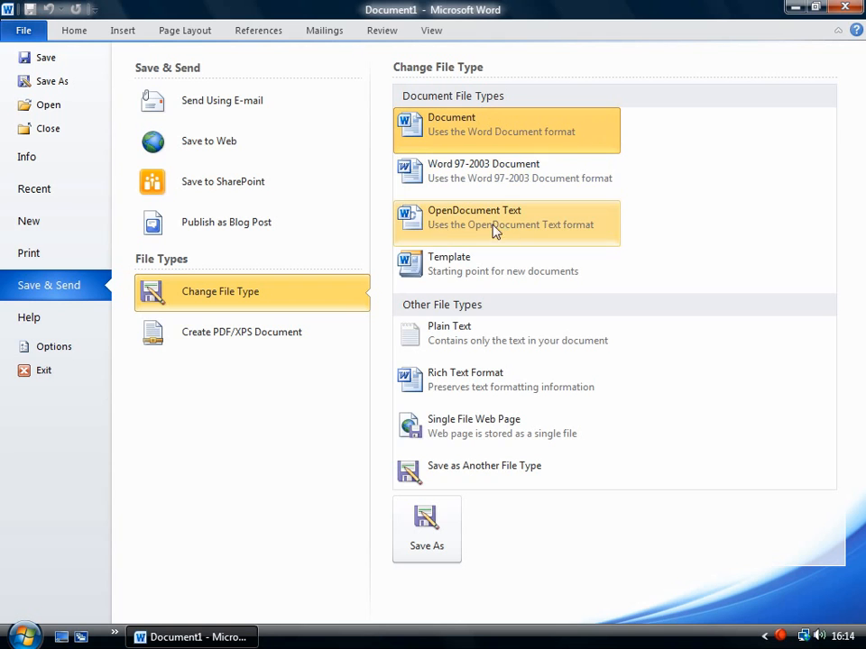
mouse_move(442, 171)
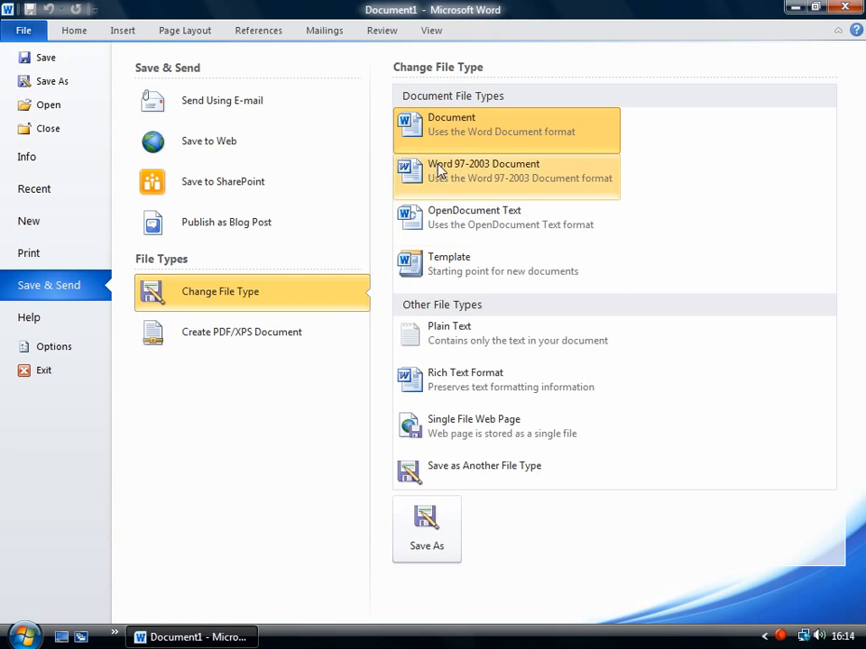
mouse_move(548, 181)
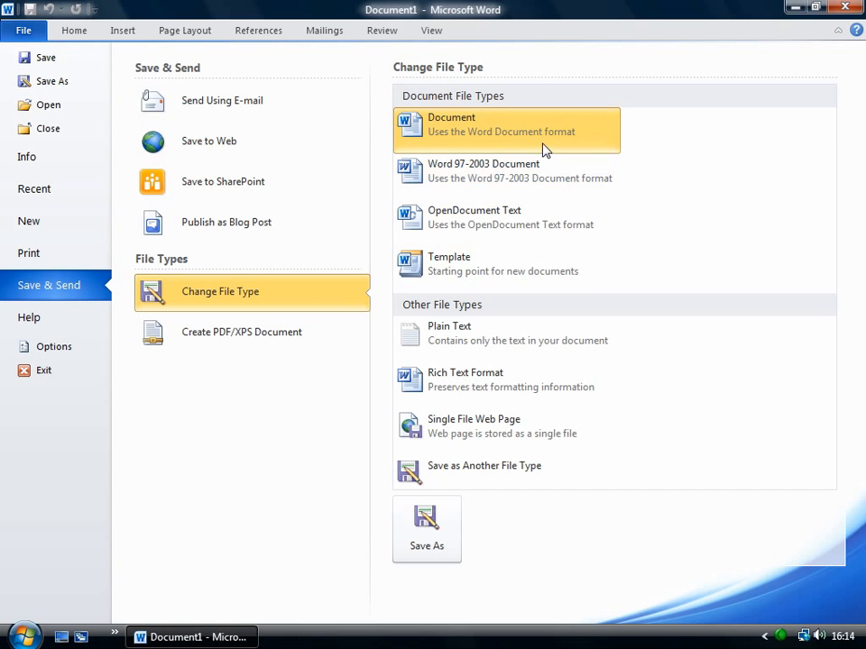
mouse_move(474, 178)
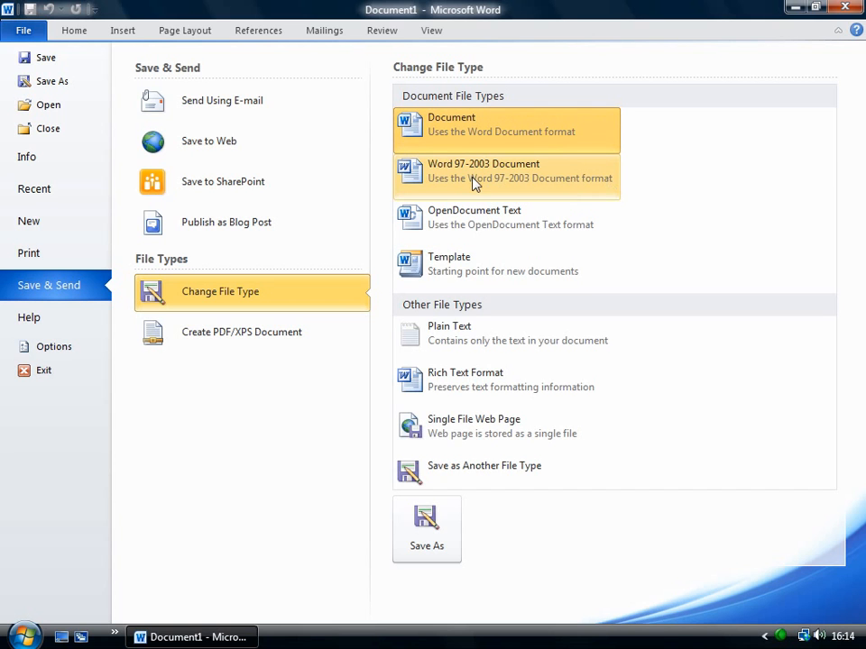
mouse_move(600, 178)
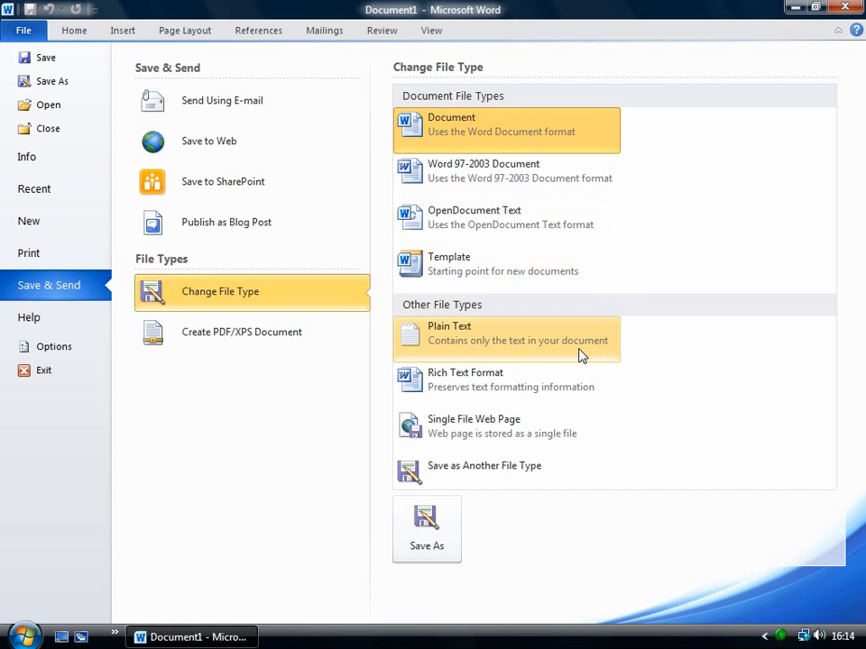
mouse_move(449, 325)
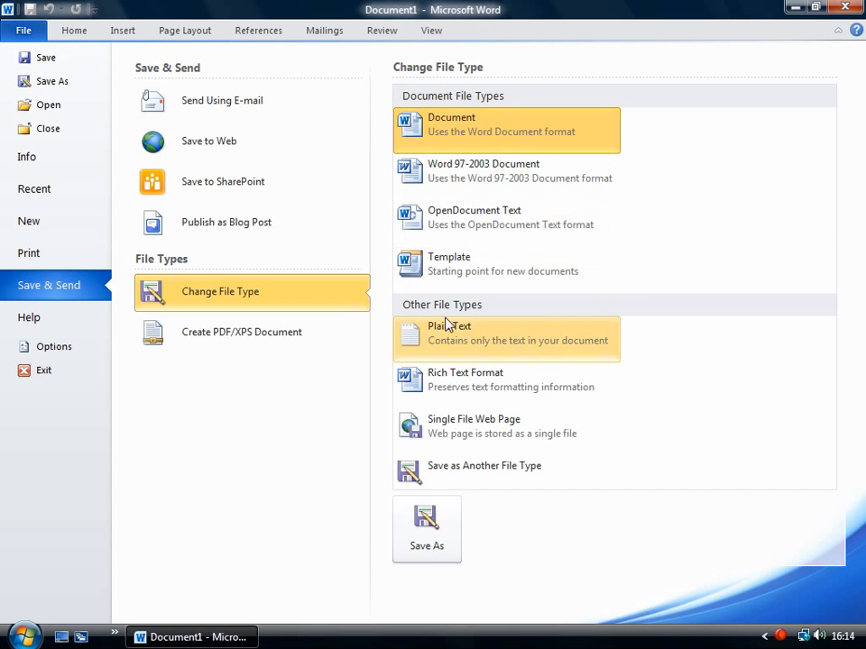
mouse_move(465, 379)
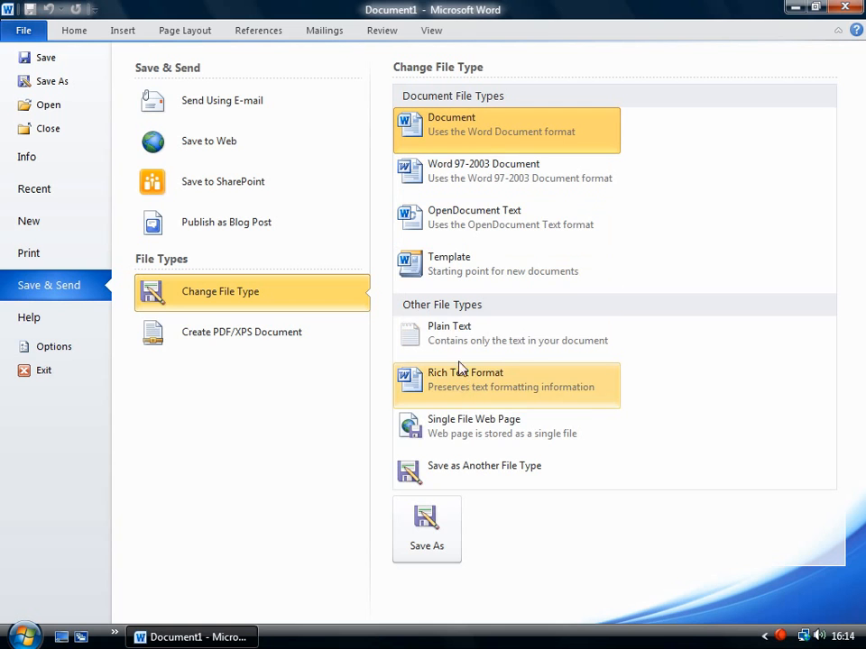
Show the Create PDF/XPS Document page.
left_click(242, 332)
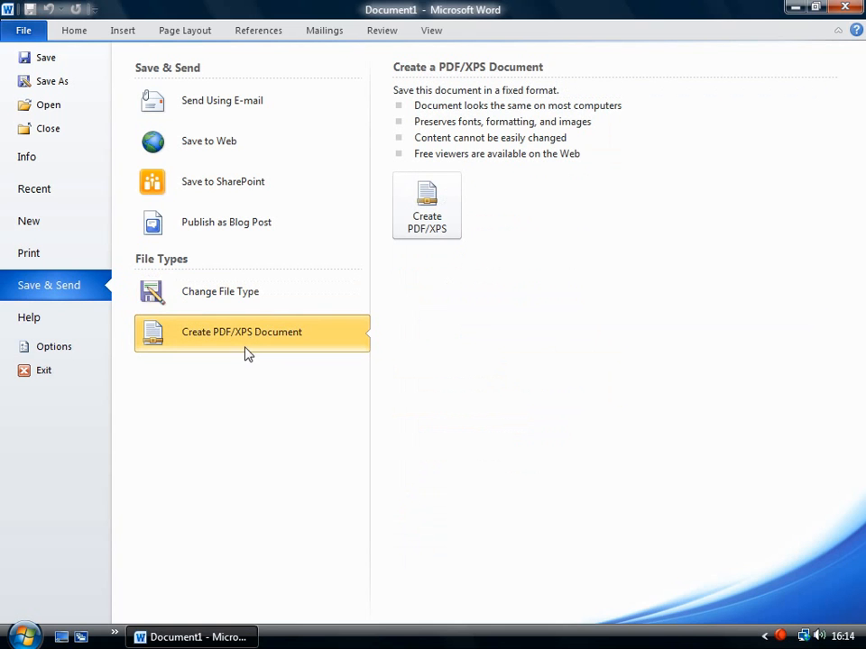
mouse_move(212, 332)
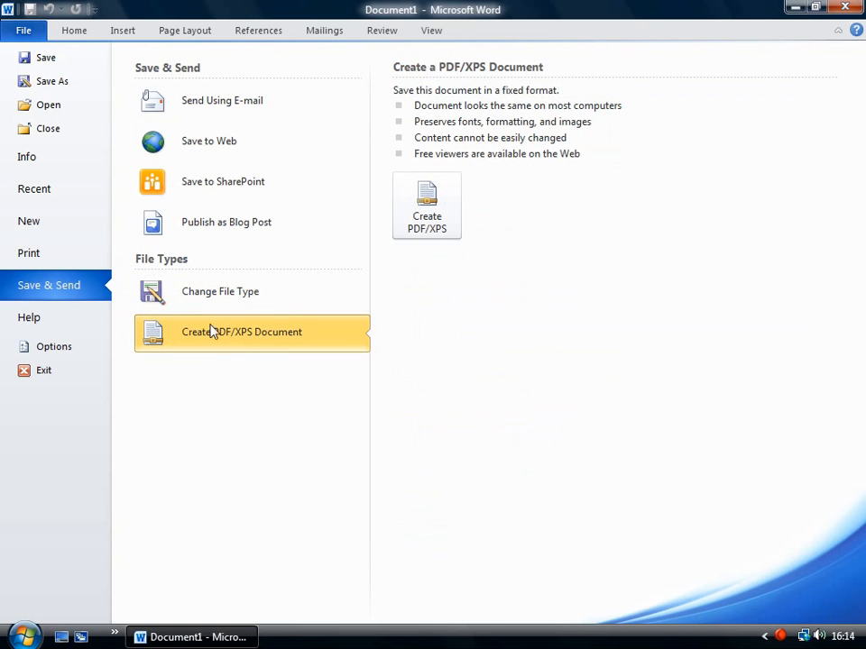
mouse_move(196, 355)
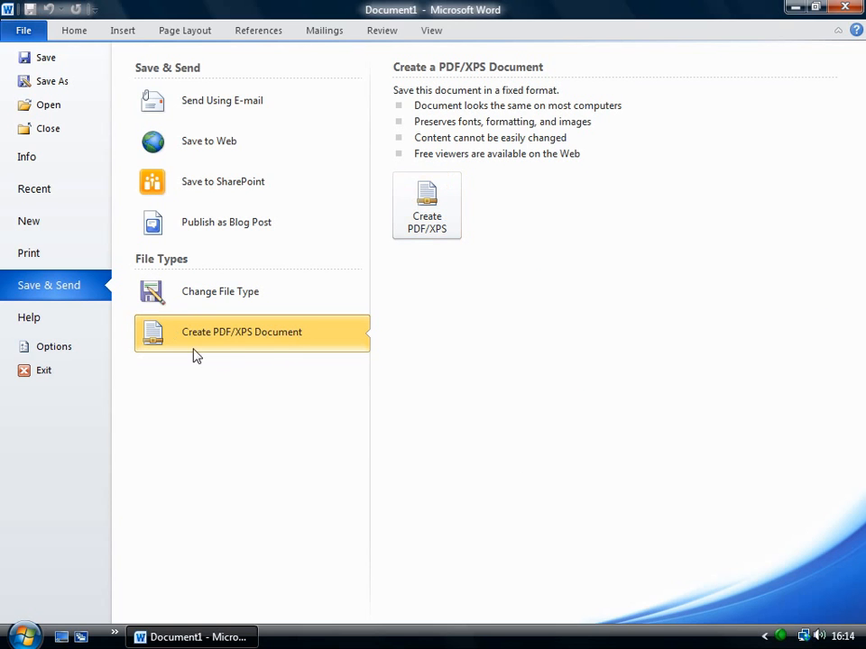
mouse_move(304, 290)
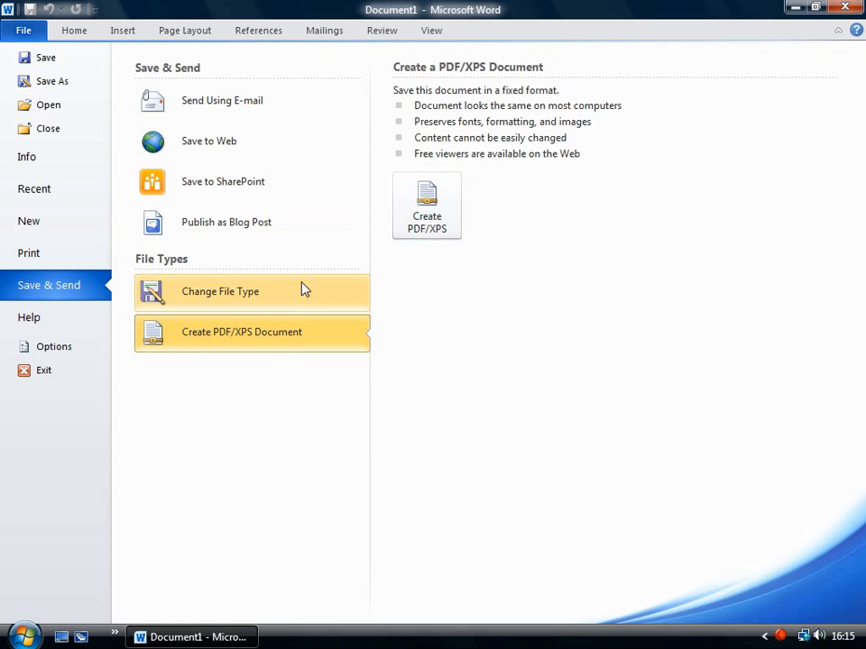
mouse_move(460, 328)
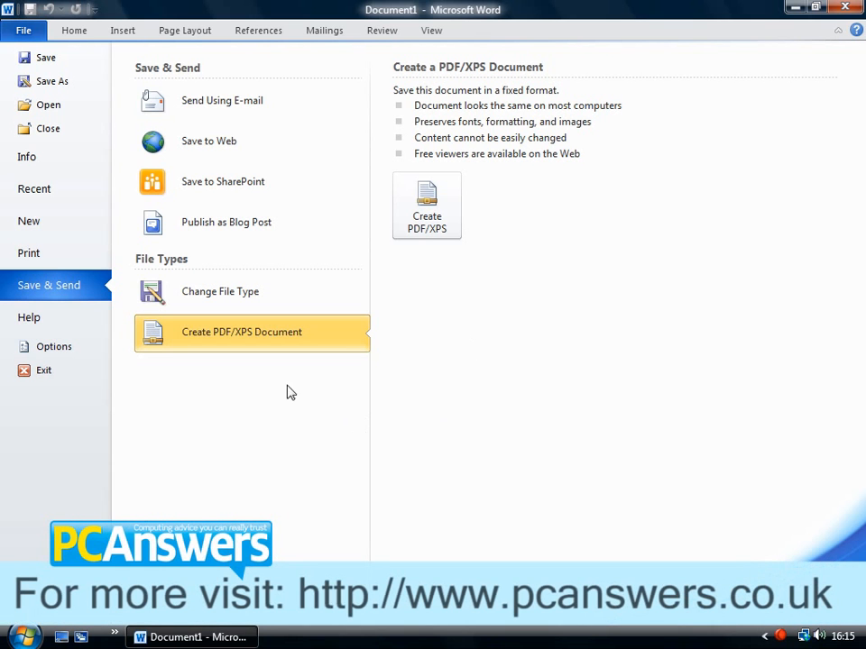
mouse_move(494, 376)
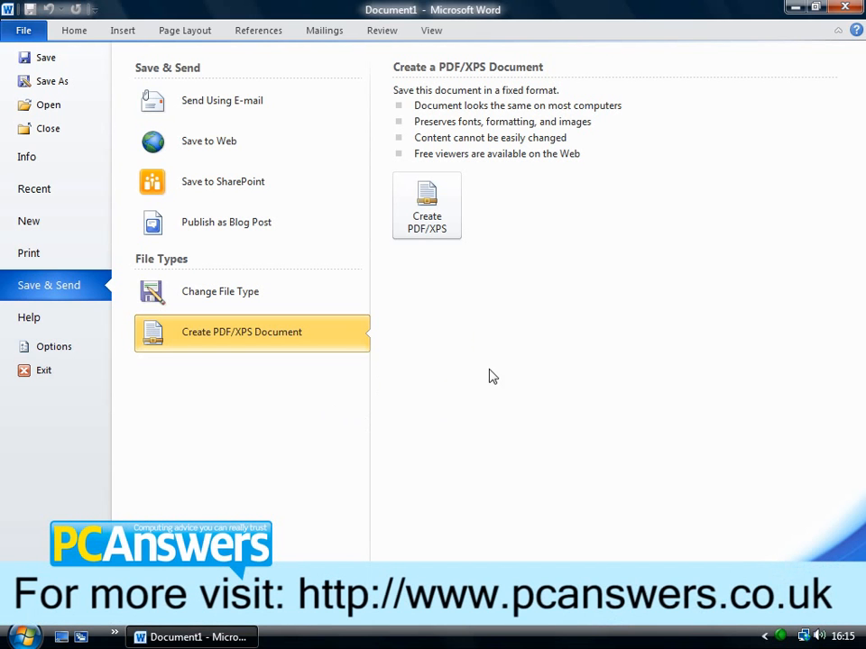